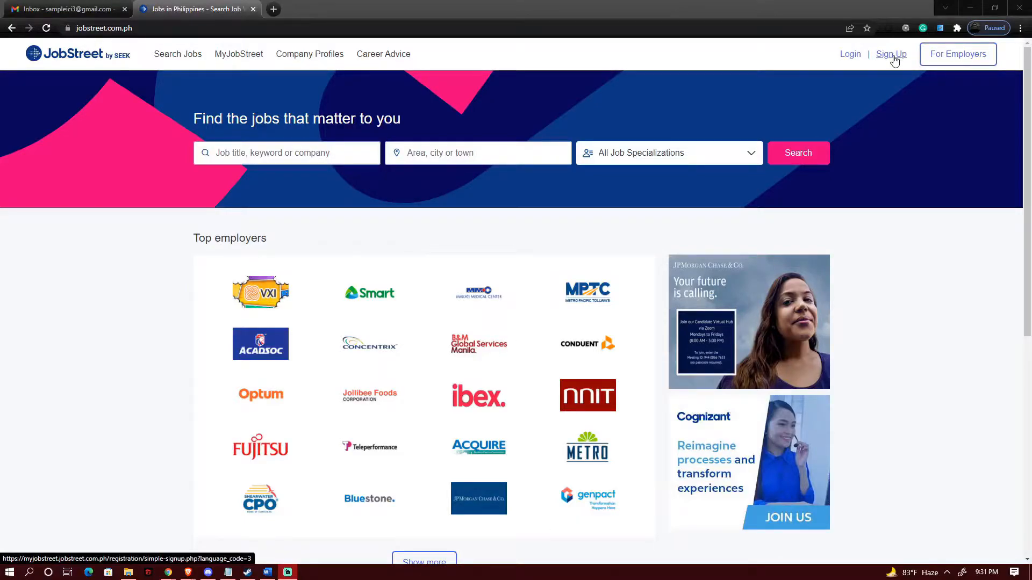
click(890, 54)
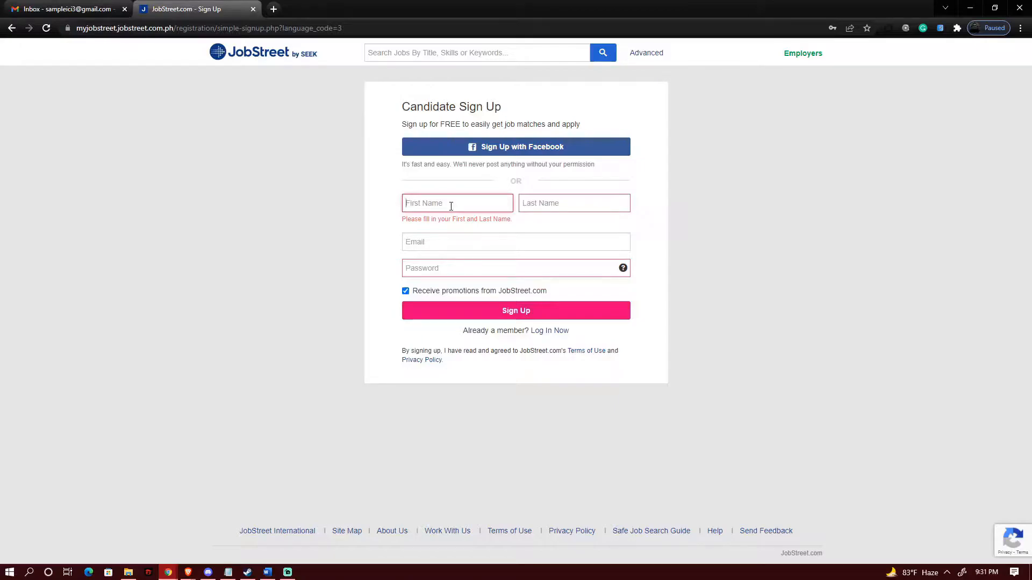
text(Juan)
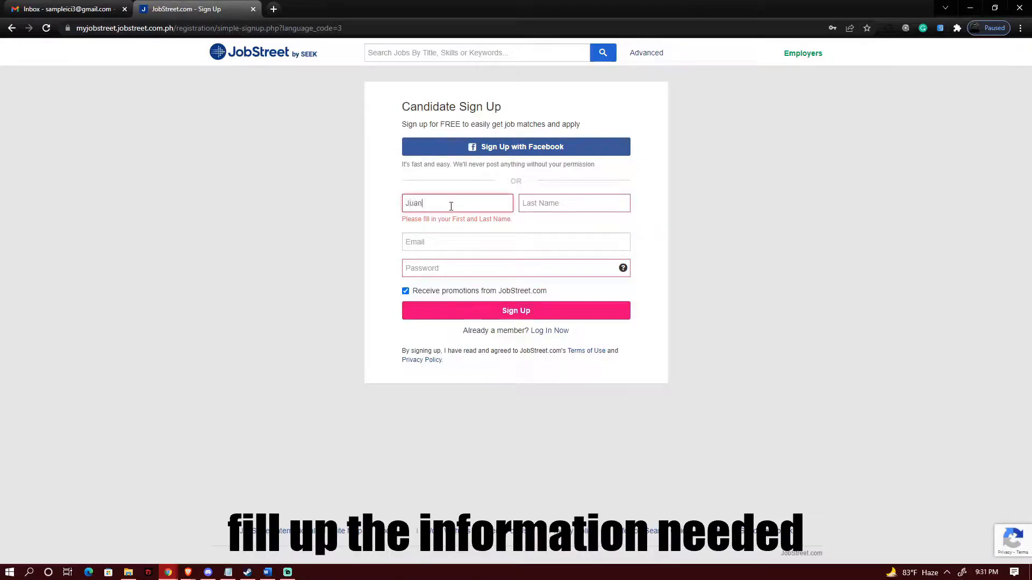
text(Dela)
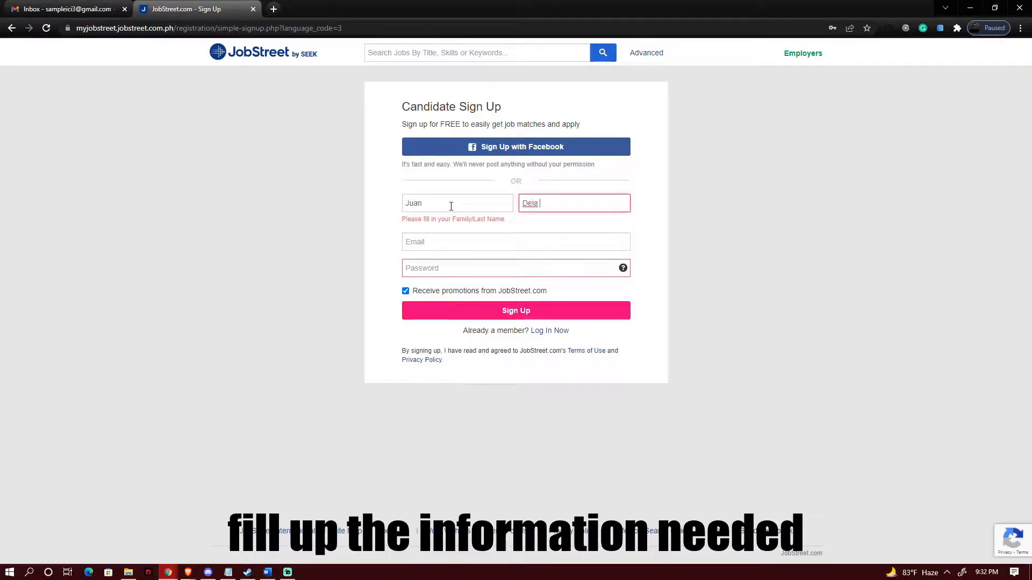
text(Cruz)
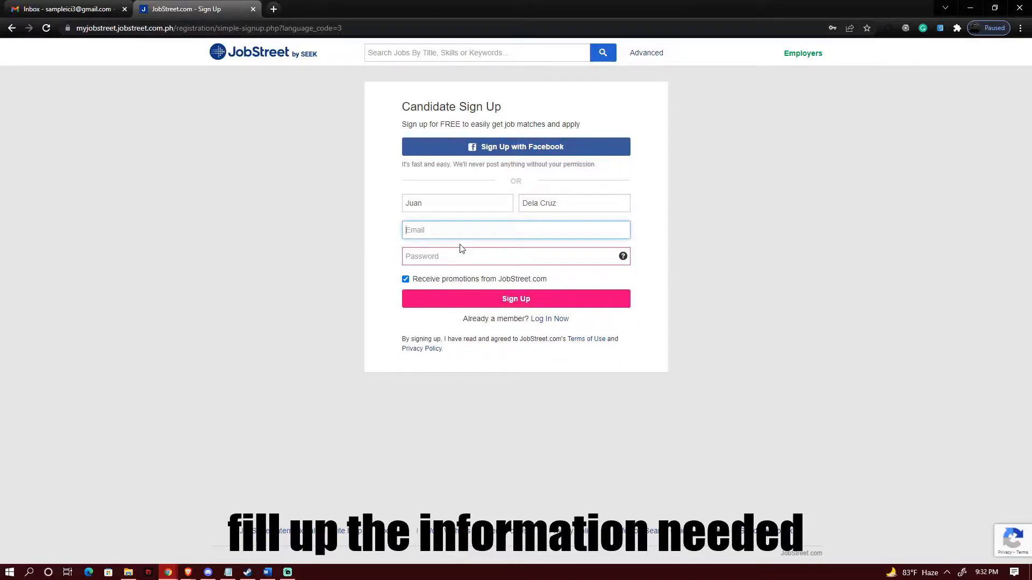
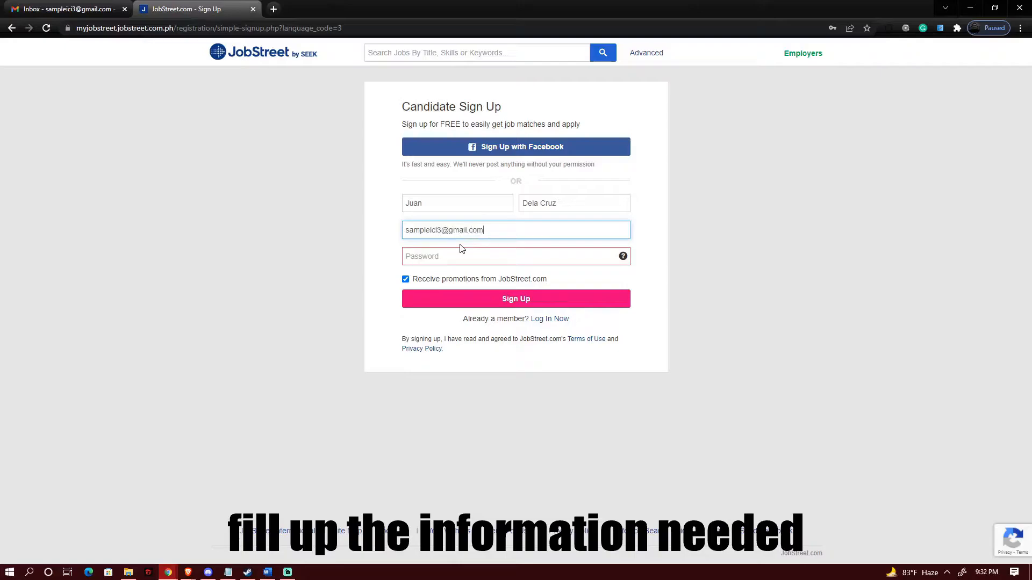
click(515, 256)
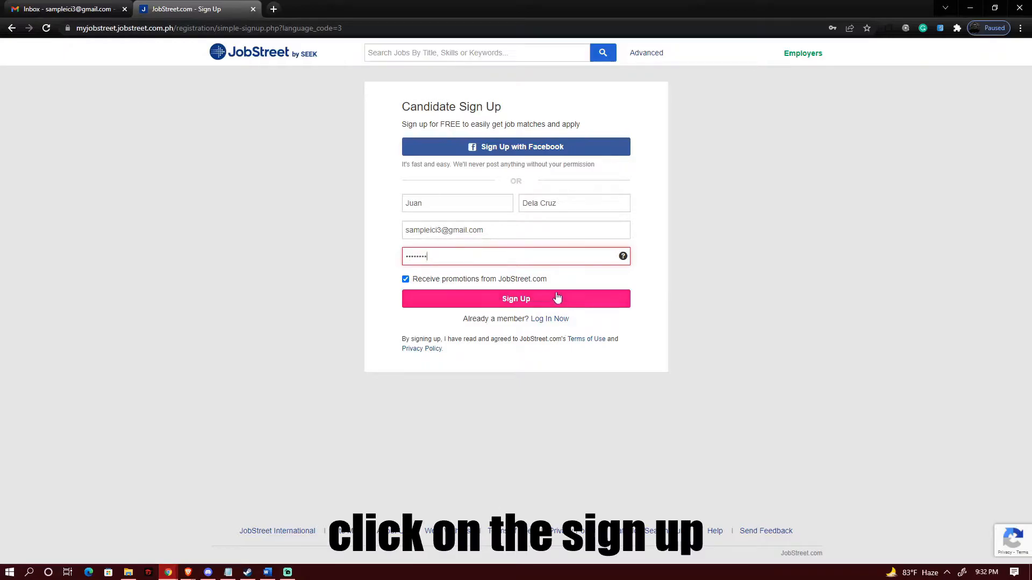
click(515, 299)
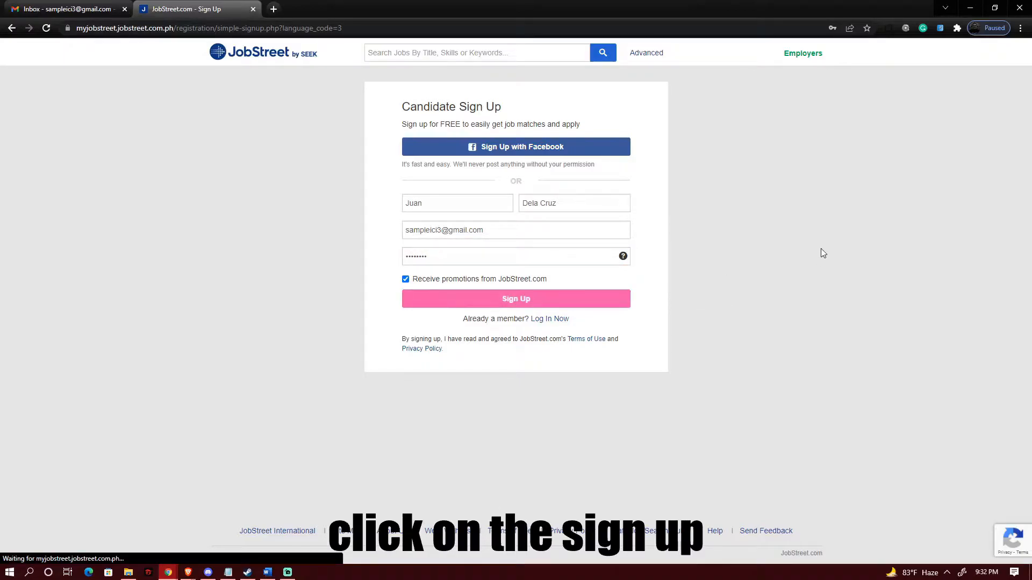
Mark the profile as a student/fresh graduate residing in Central Luzon.
click(515, 298)
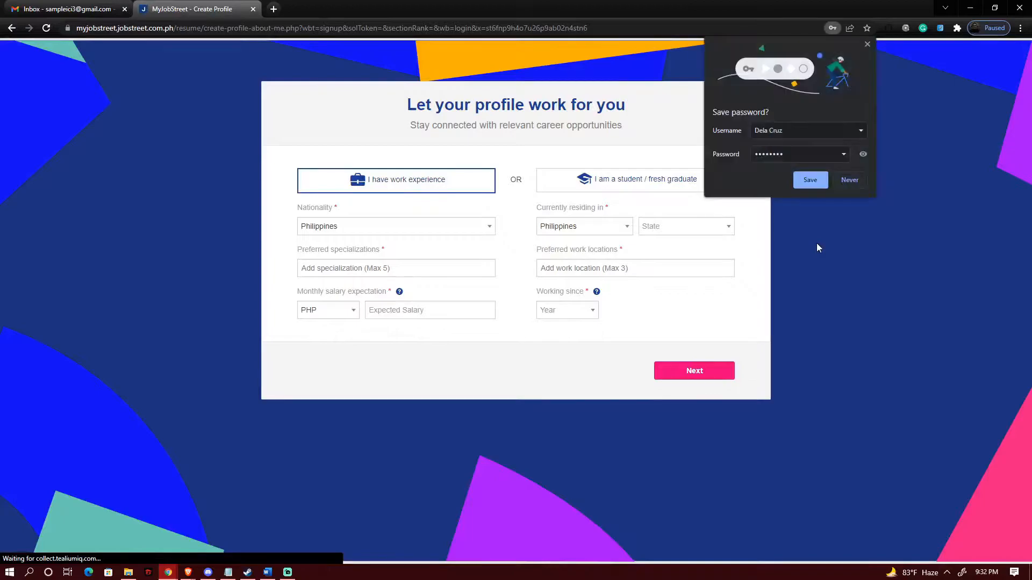
click(849, 180)
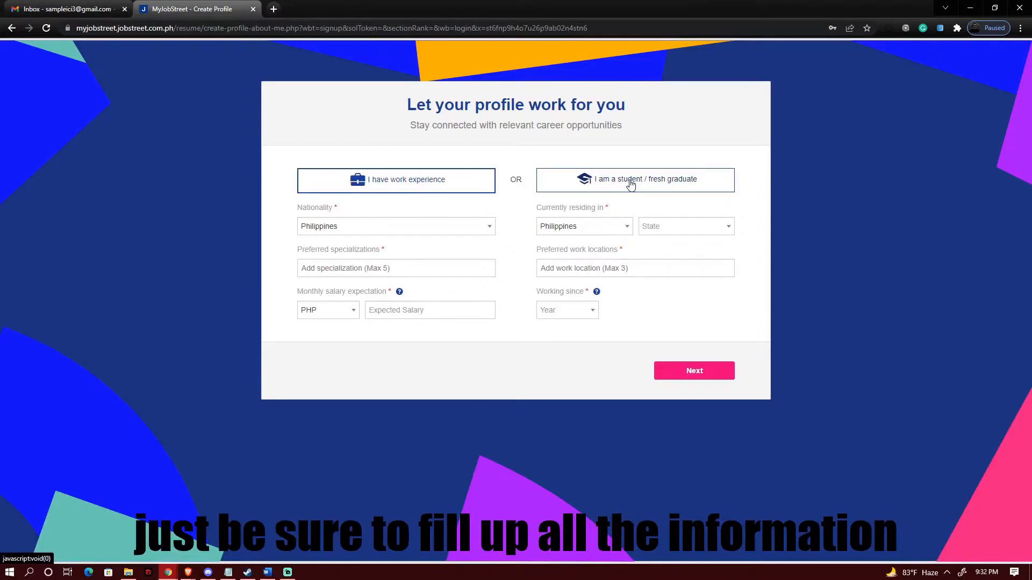
click(634, 179)
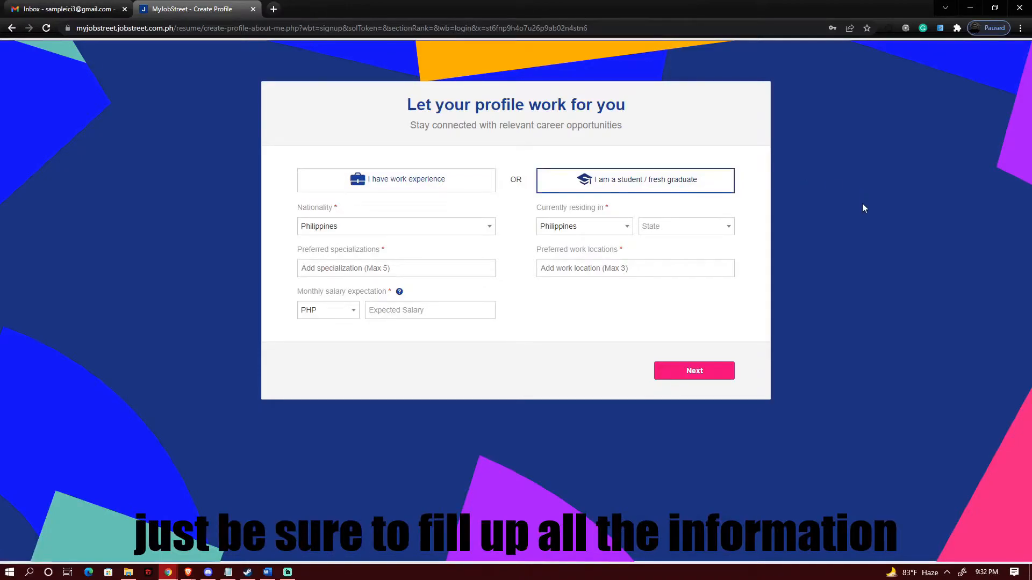
click(685, 226)
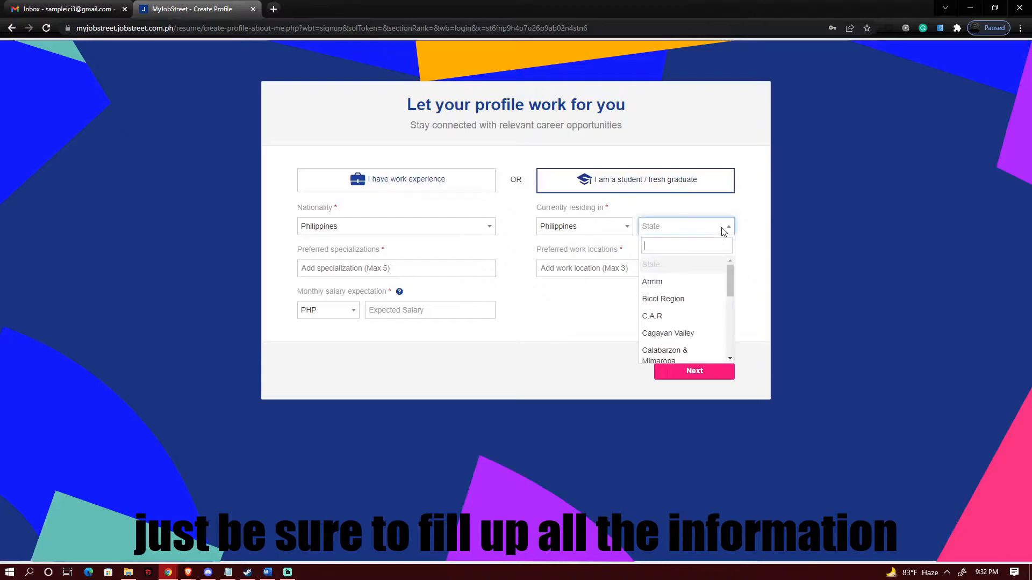
scroll(down, 3)
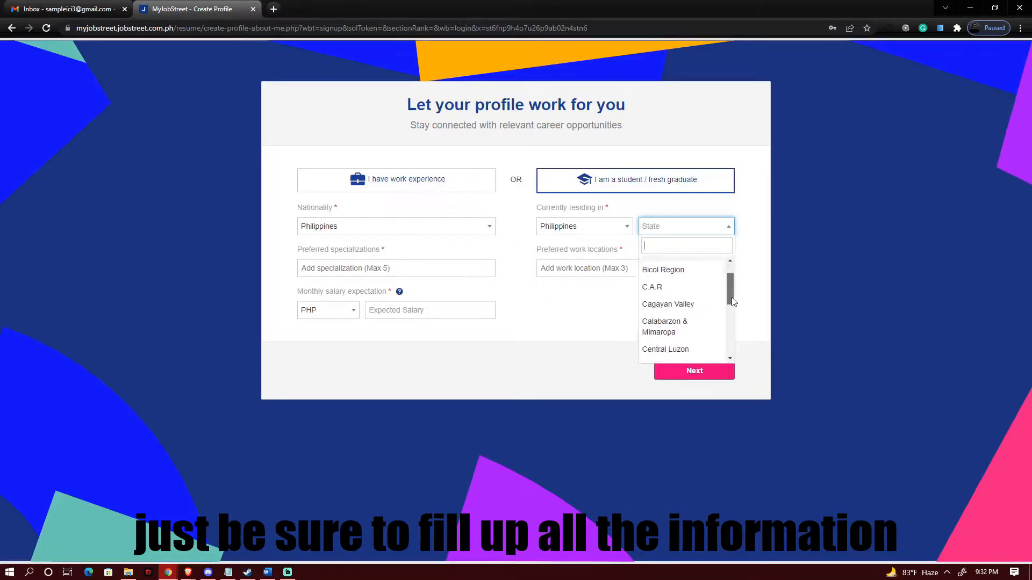
click(665, 348)
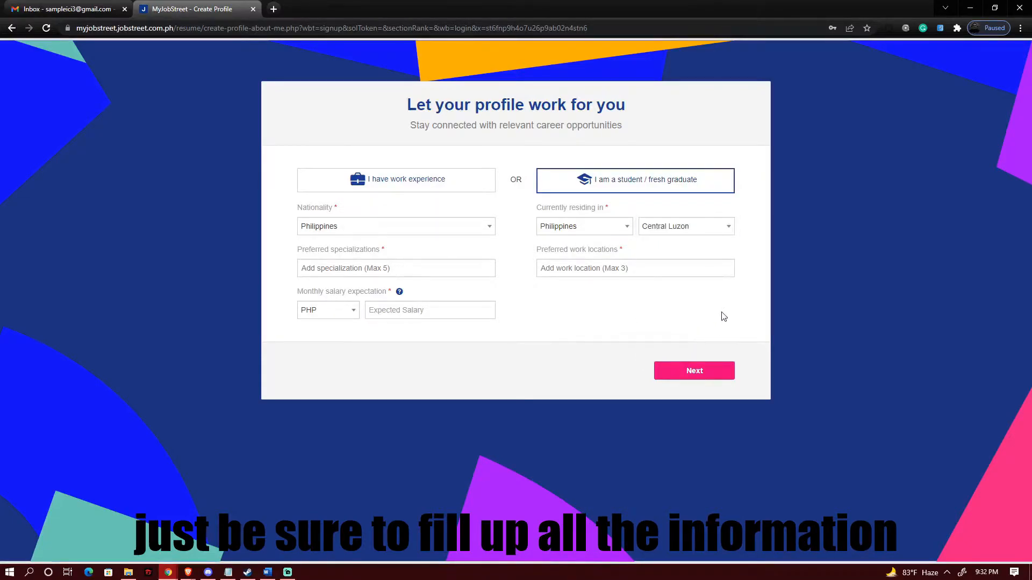
Add Central Luzon, Calabarzon & Mimaropa and Davao as preferred work locations and try to continue.
click(634, 268)
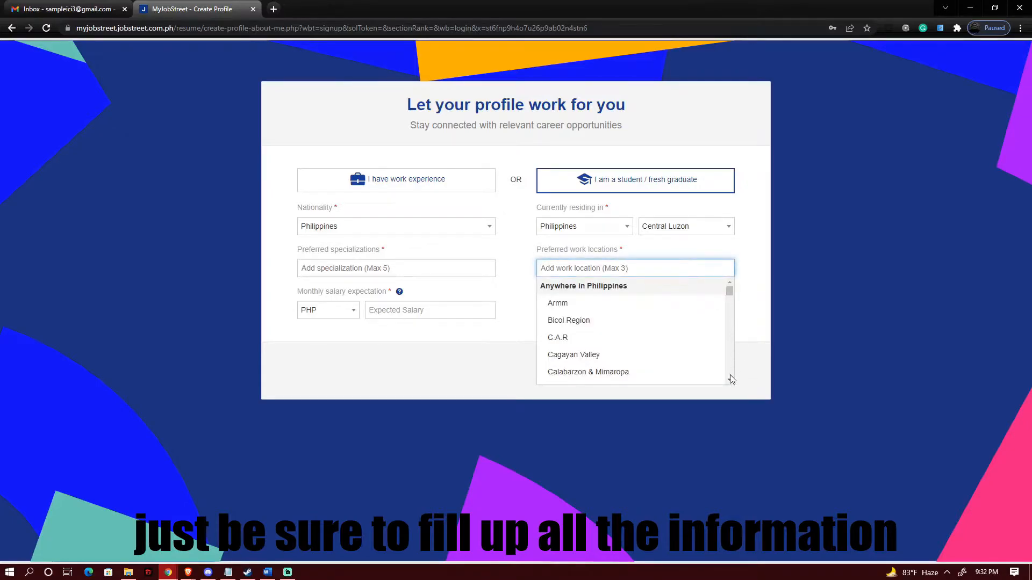
scroll(down, 3)
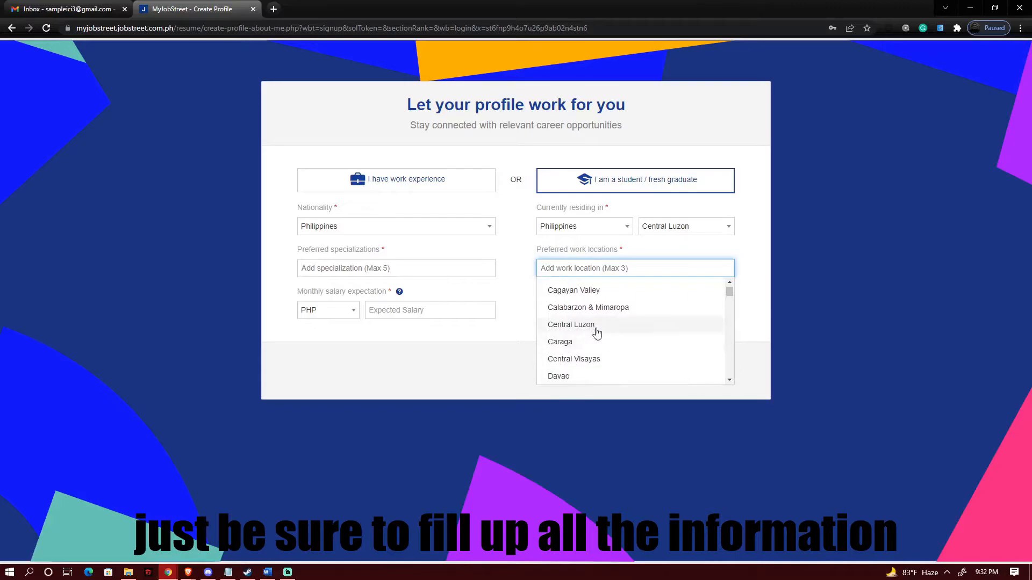
click(571, 325)
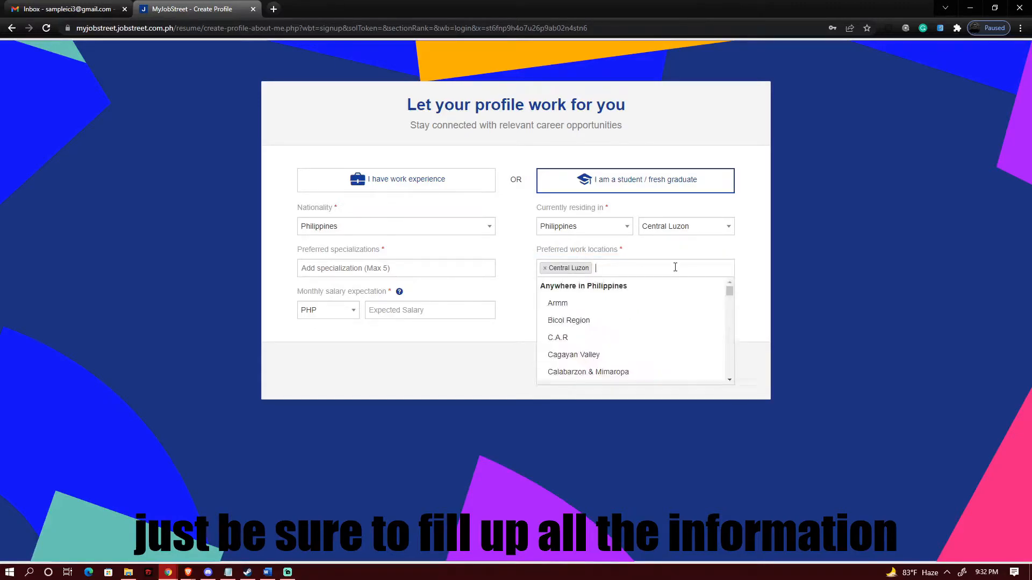
scroll(down, 3)
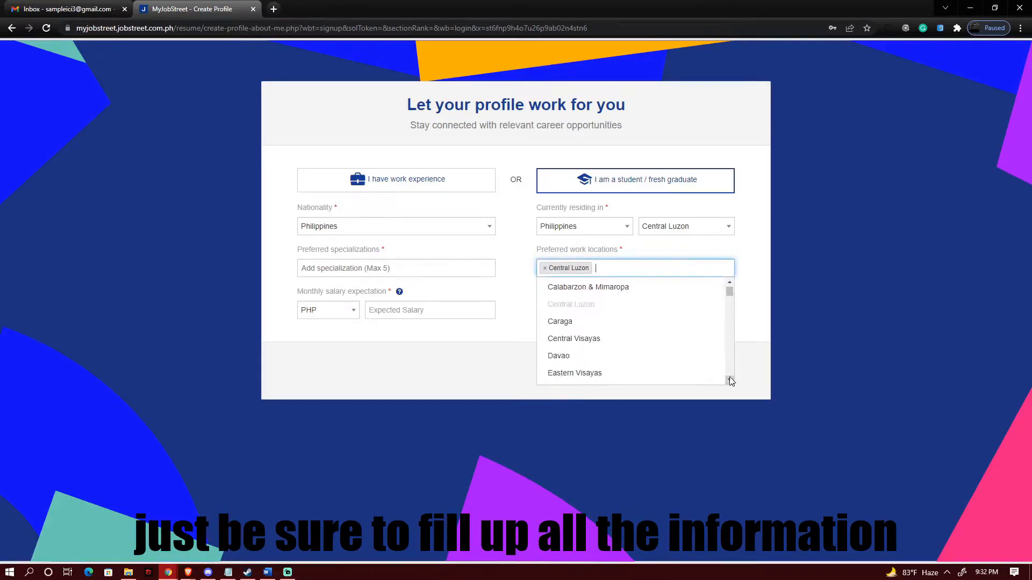
click(587, 287)
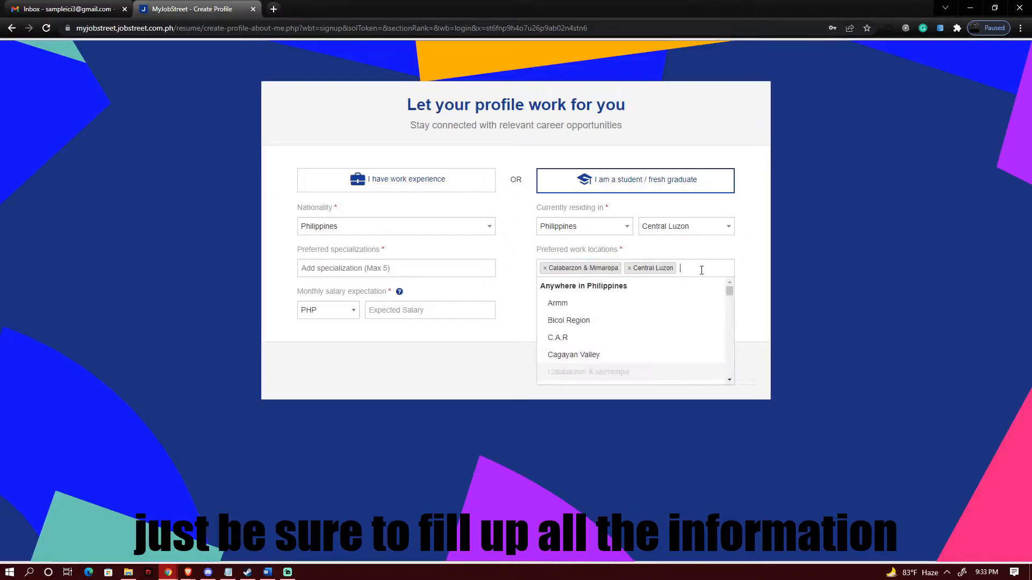
scroll(down, 3)
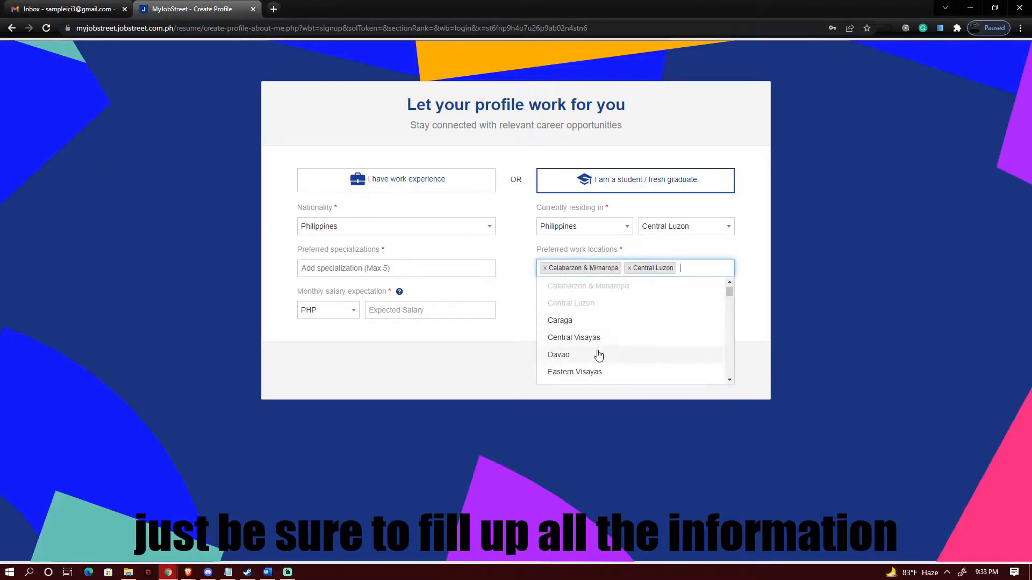
click(559, 354)
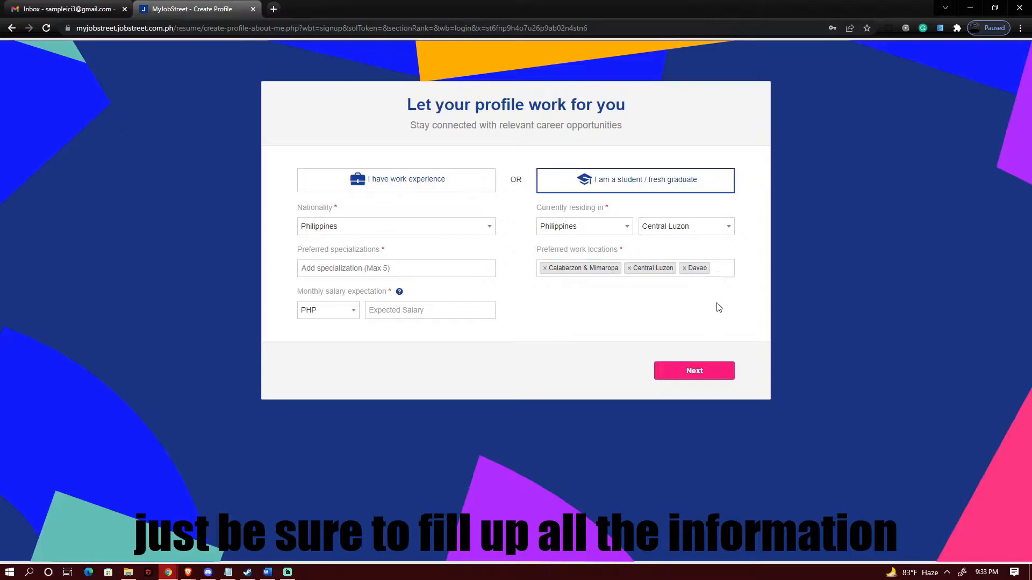
mouse_move(700, 342)
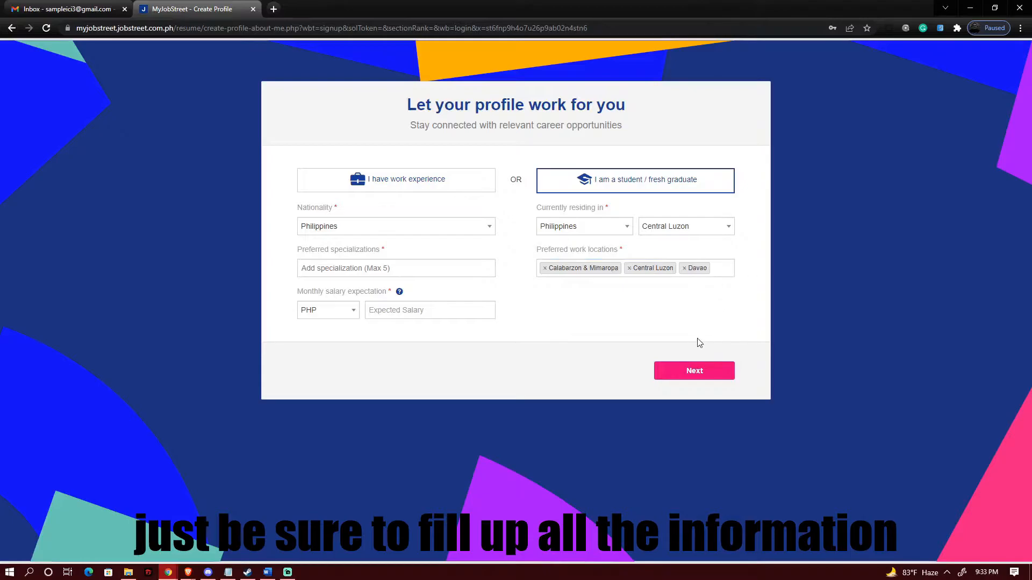
mouse_move(691, 330)
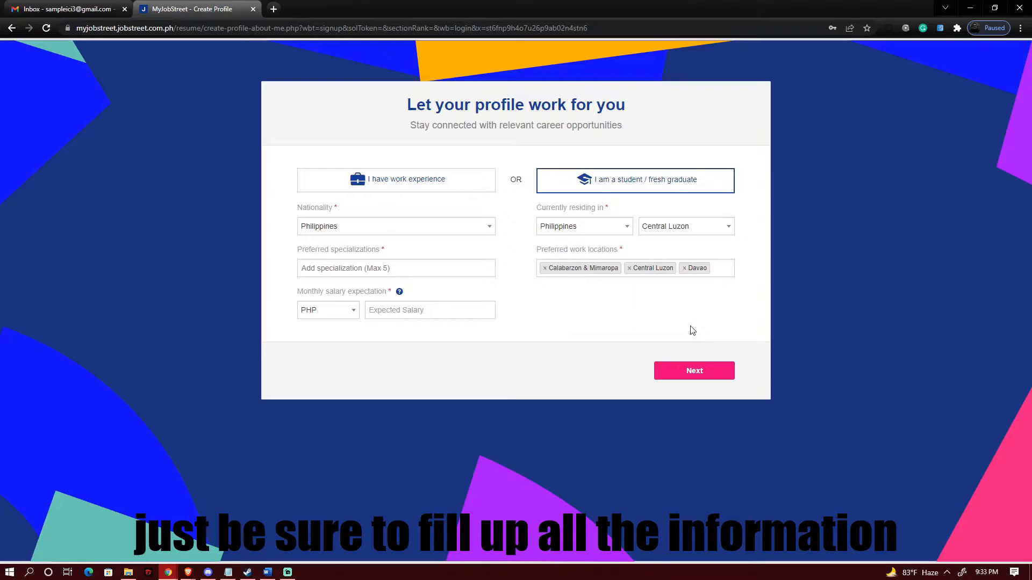
click(694, 371)
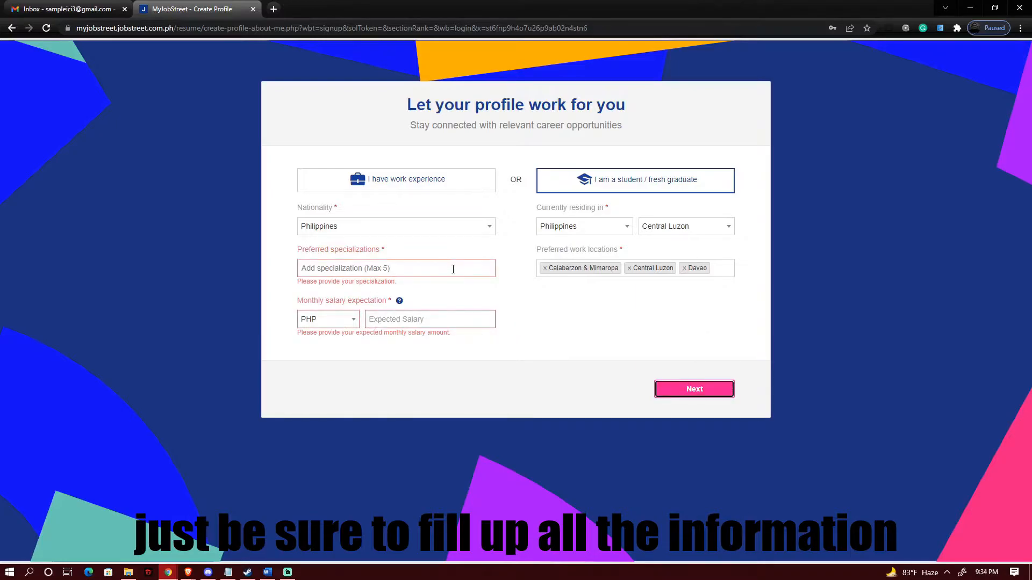
Choose IT - Network/Sys/DB Admin specialization with PHP 15,000 expected salary and continue to education.
click(395, 267)
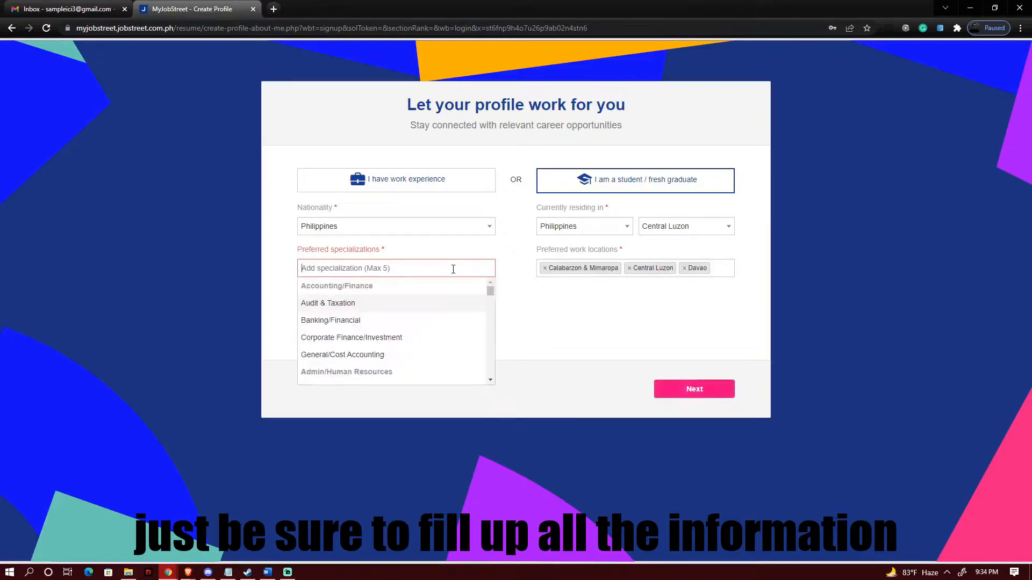
scroll(down, 3)
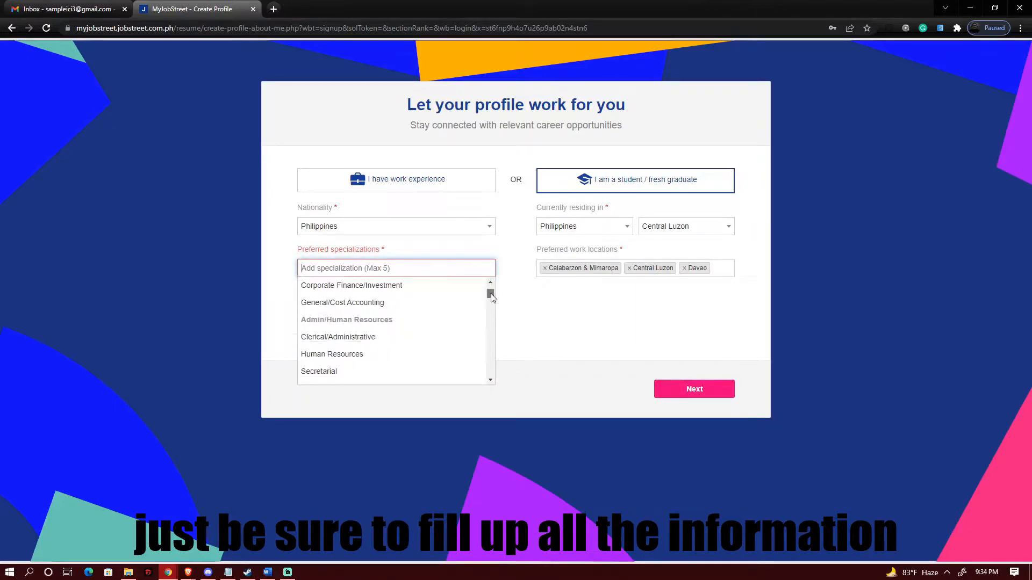
scroll(down, 3)
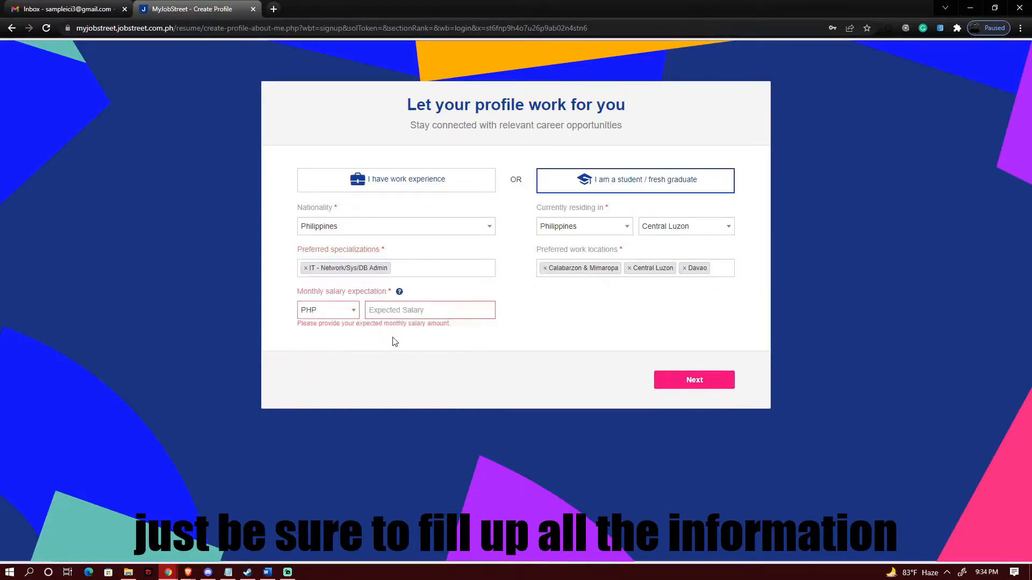
click(326, 309)
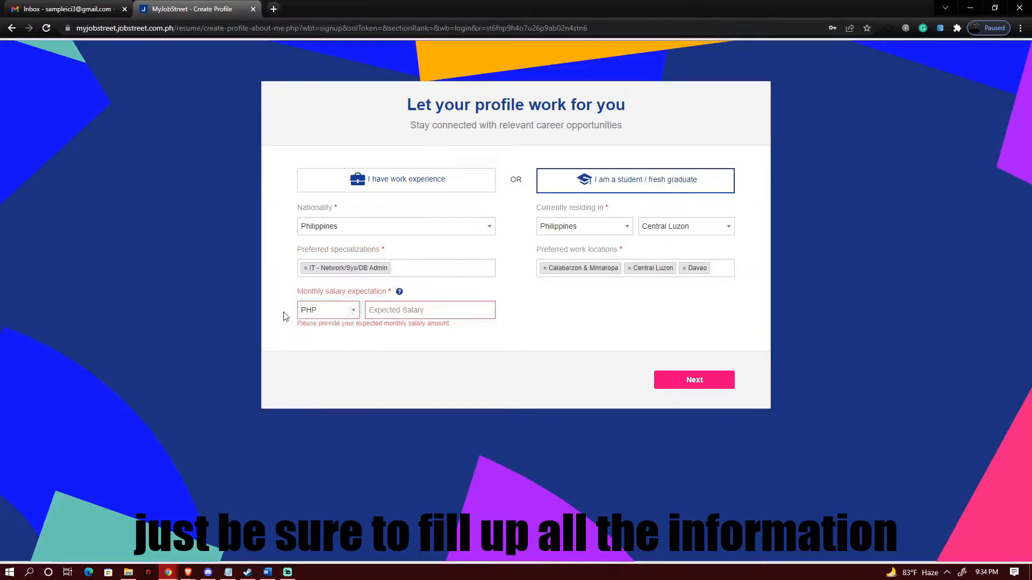
click(430, 309)
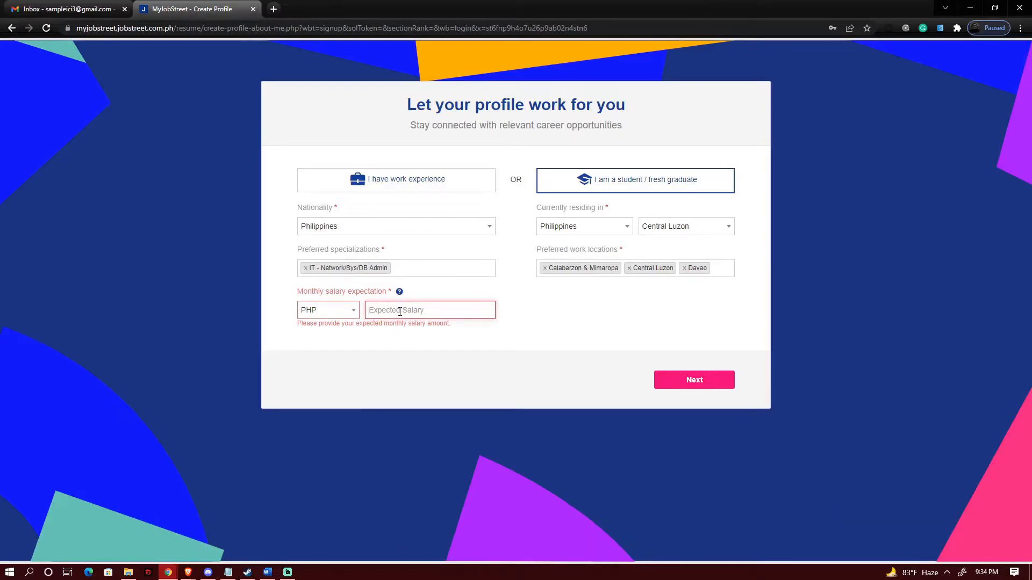
text(1.500)
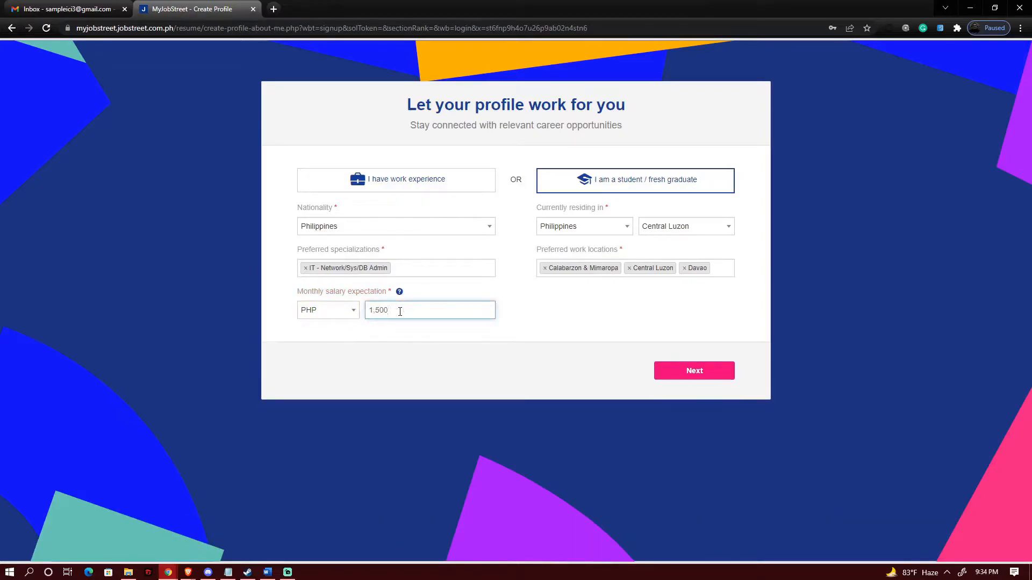
text(15,000)
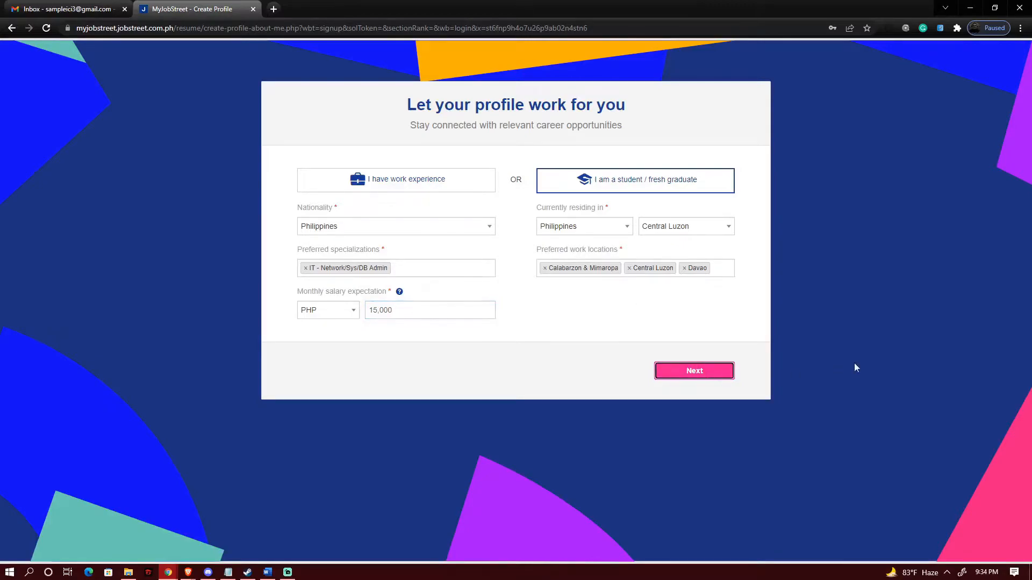
click(693, 370)
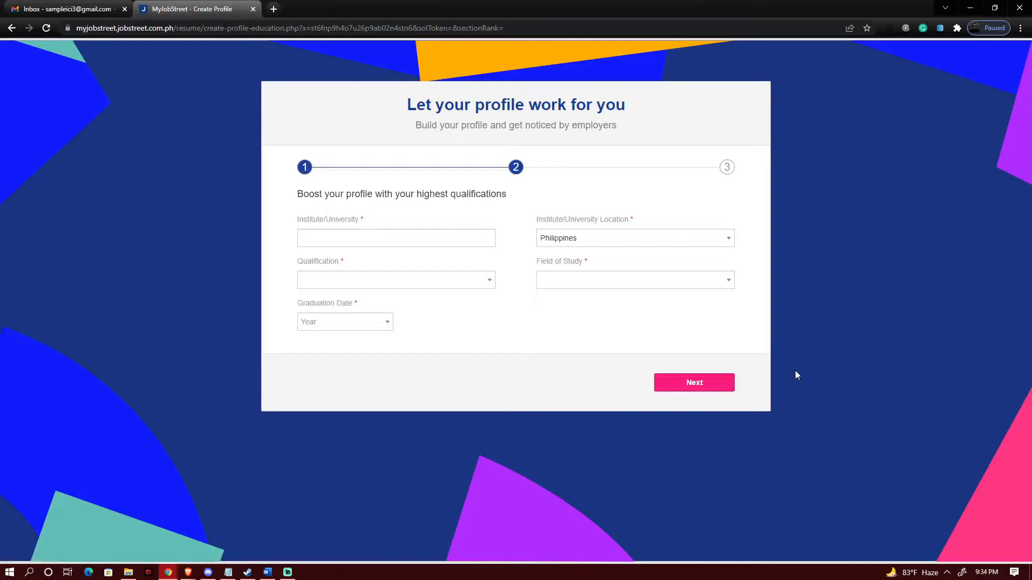
Enter Immaculate Conception I-College of Arts and Technology, Bachelor's in Computer Science/IT, graduated 2022, and continue.
click(396, 237)
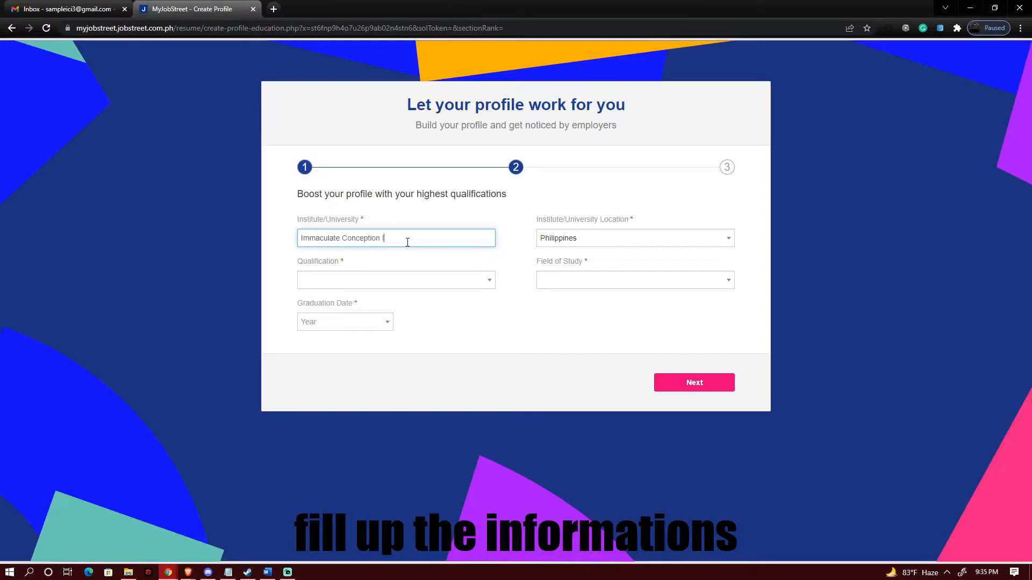
text(I-College of Arts)
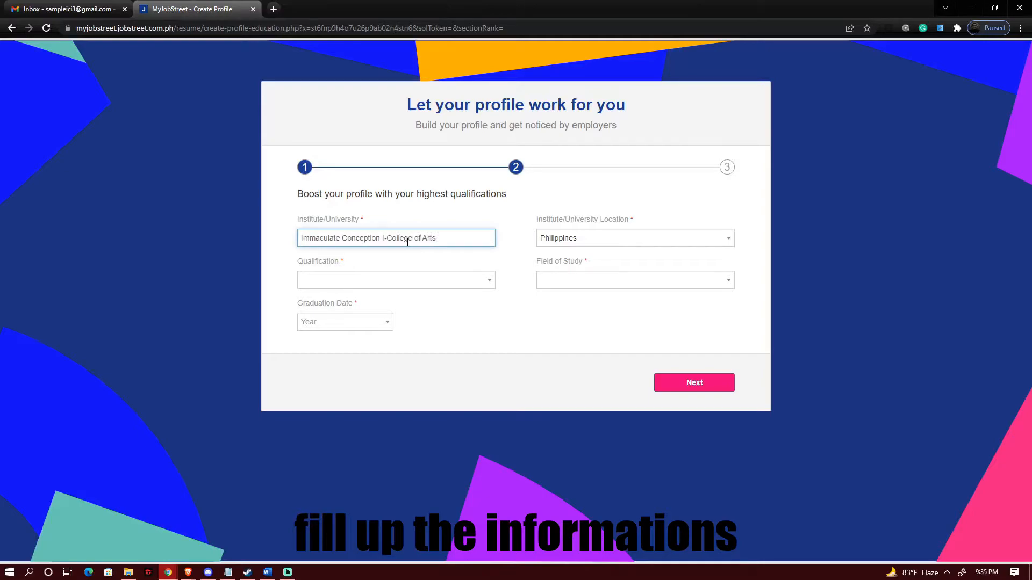
click(396, 279)
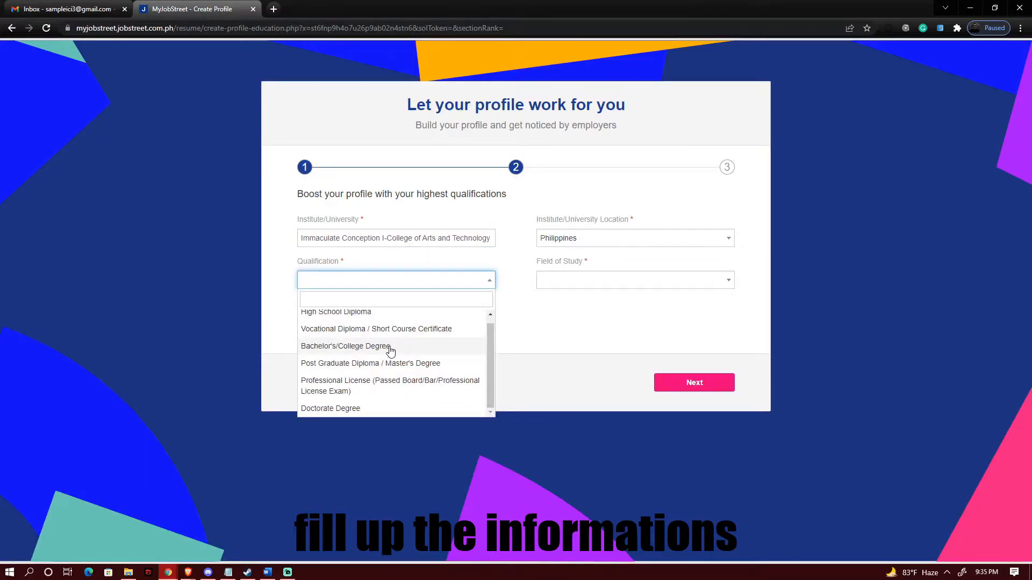
click(345, 345)
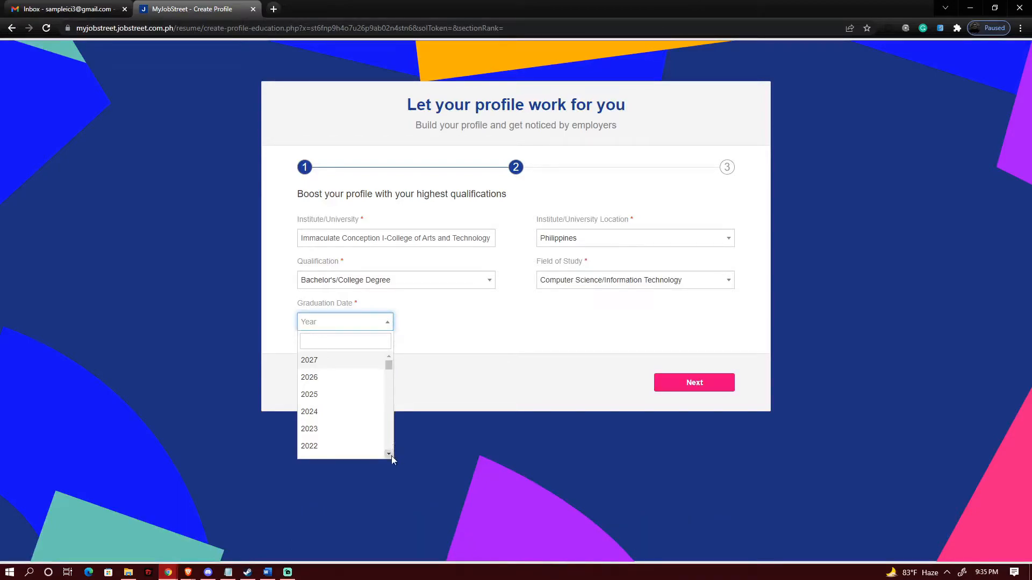
click(309, 445)
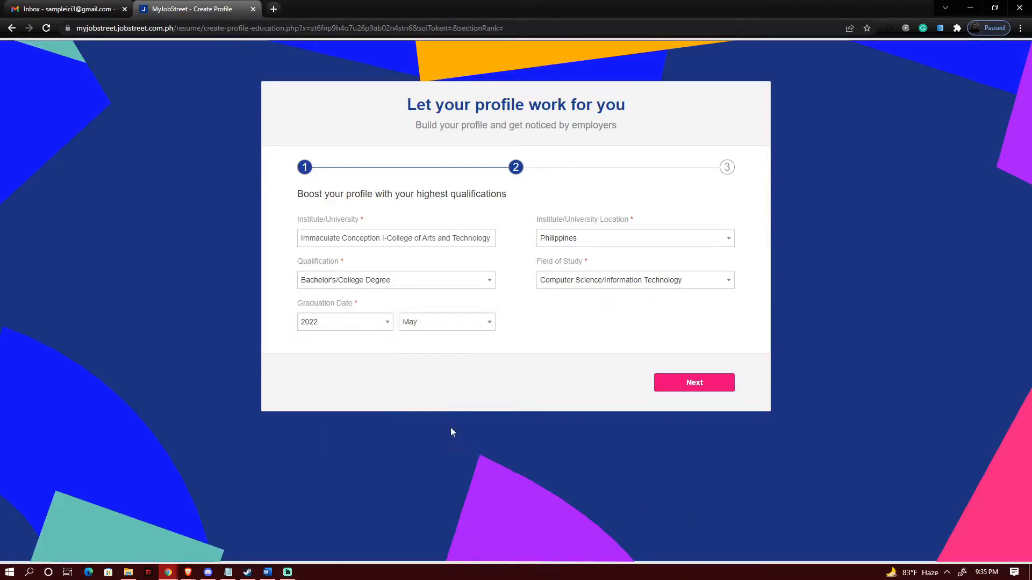
mouse_move(637, 355)
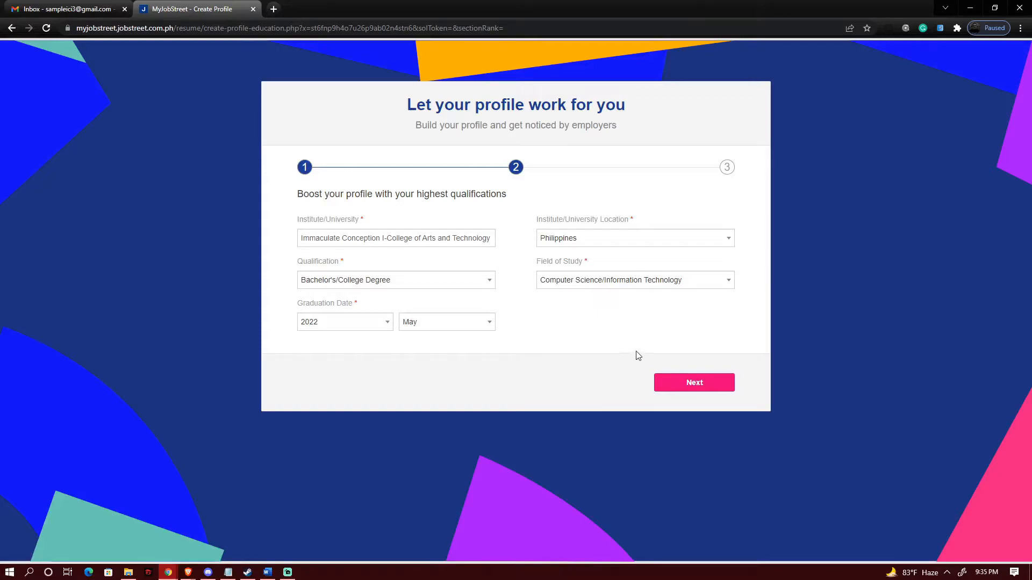
mouse_move(698, 357)
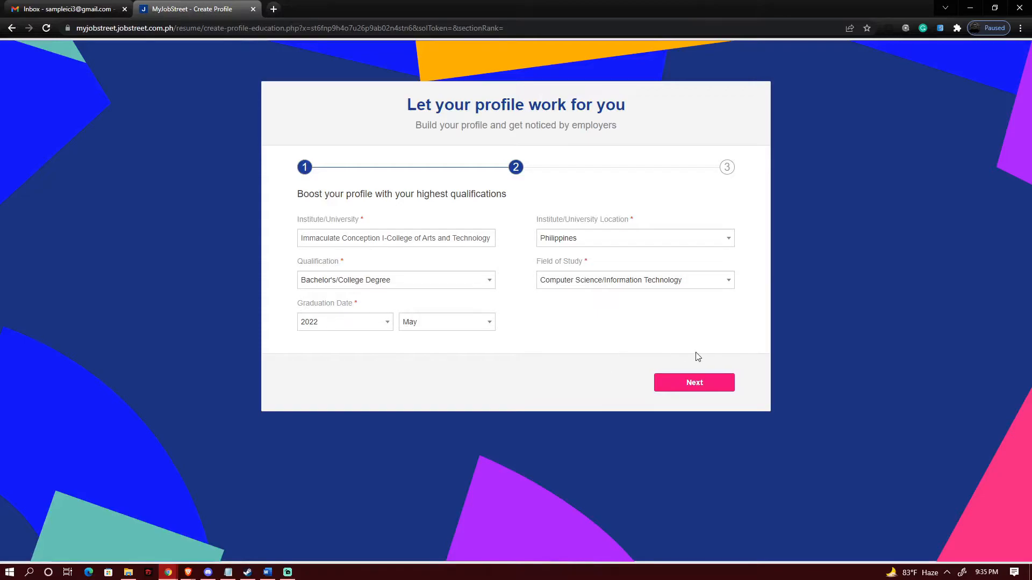
click(693, 382)
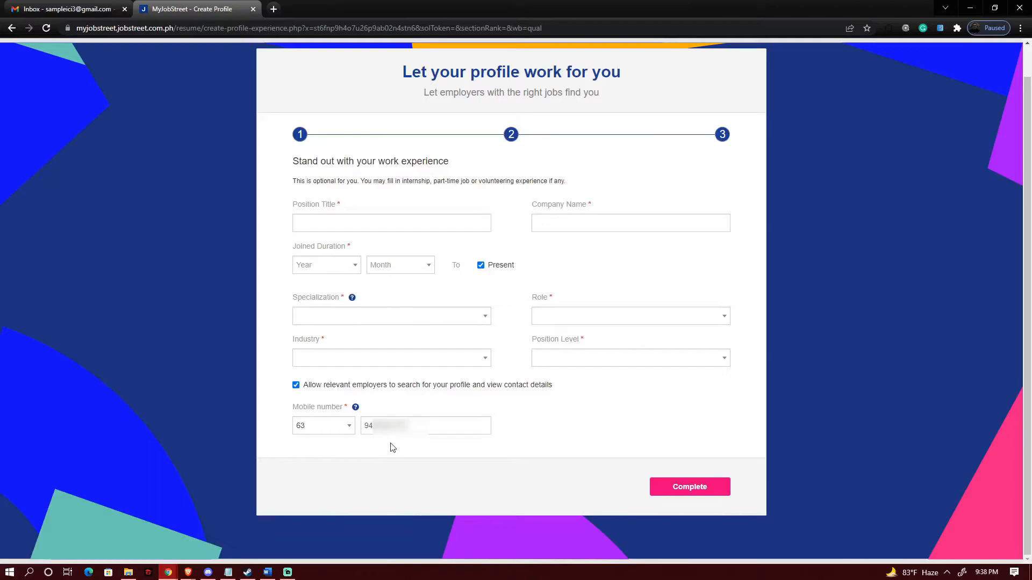
Finish the mobile number and complete the profile without work experience.
text(7)
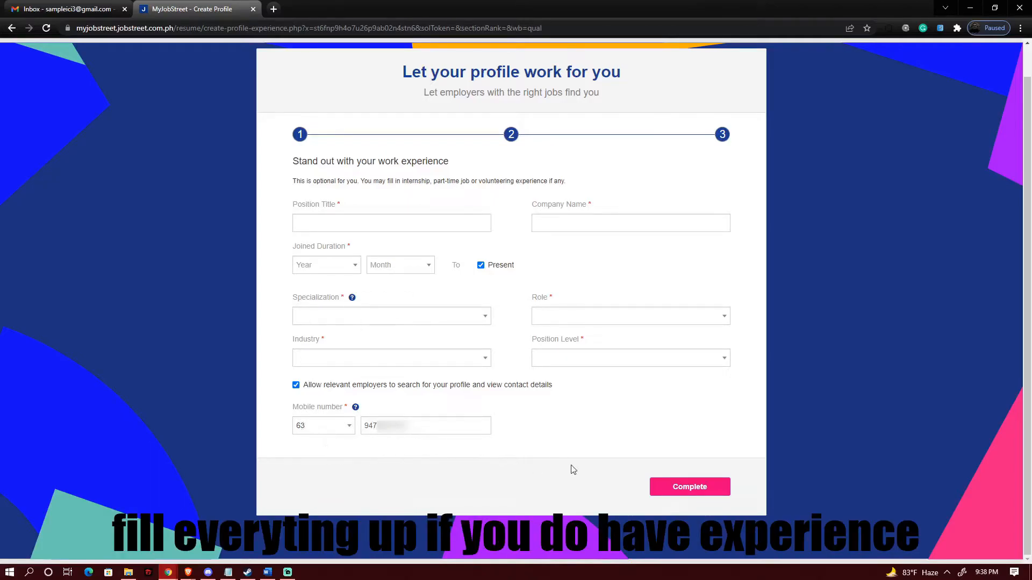
click(689, 486)
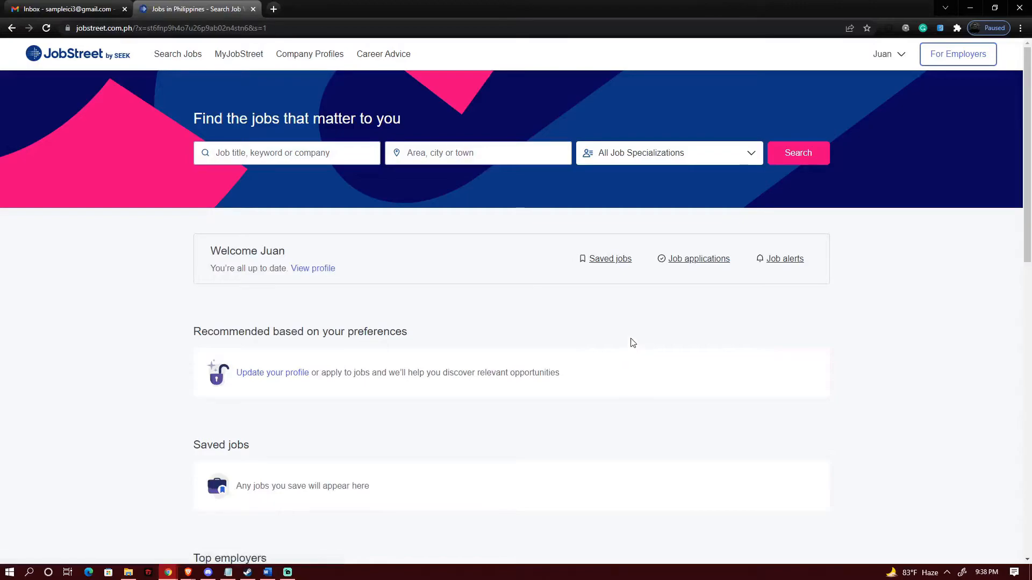
mouse_move(632, 340)
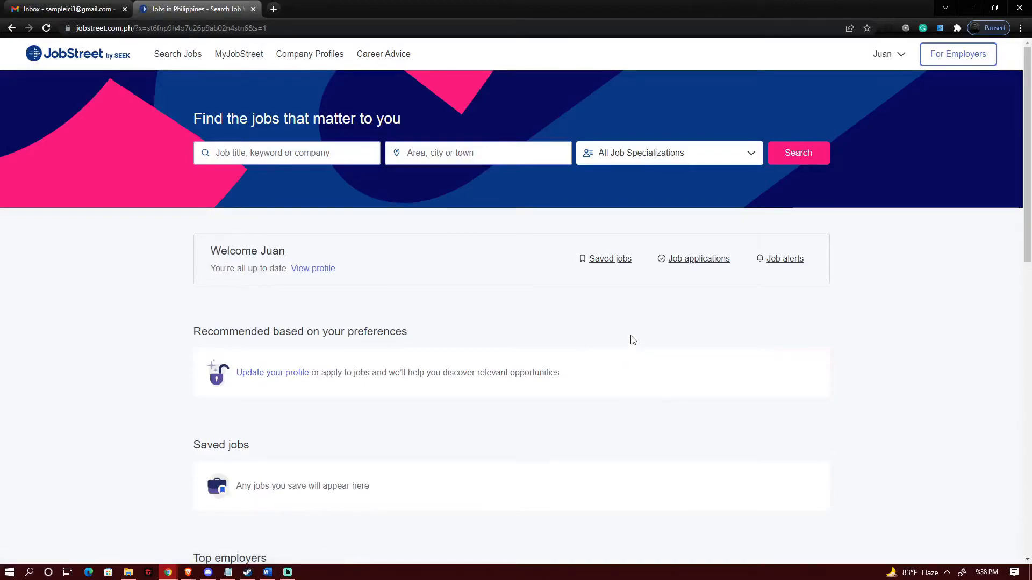
Open the profile editor, view the saved education entry, then return to the experience section.
scroll(down, 3)
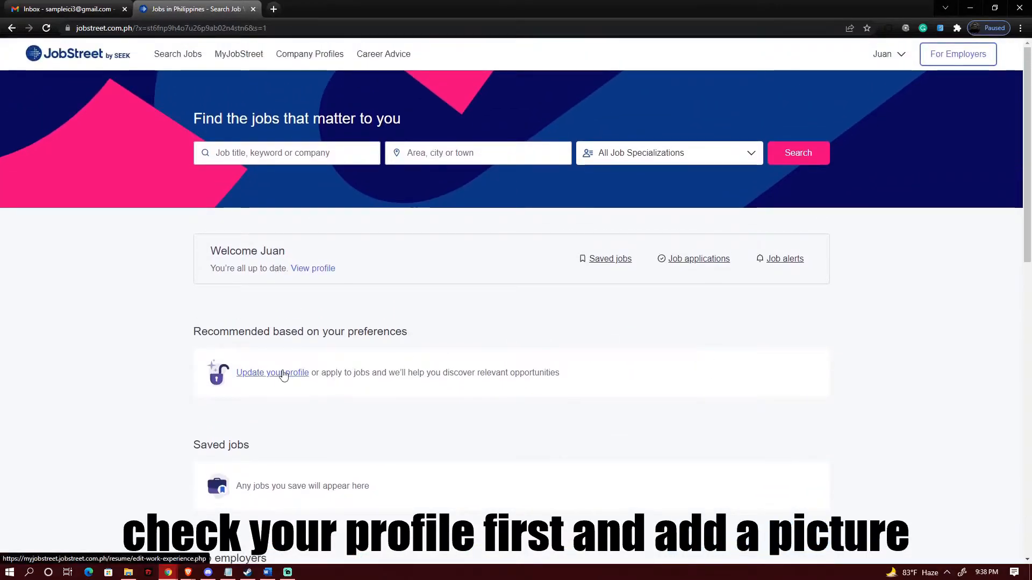
click(271, 373)
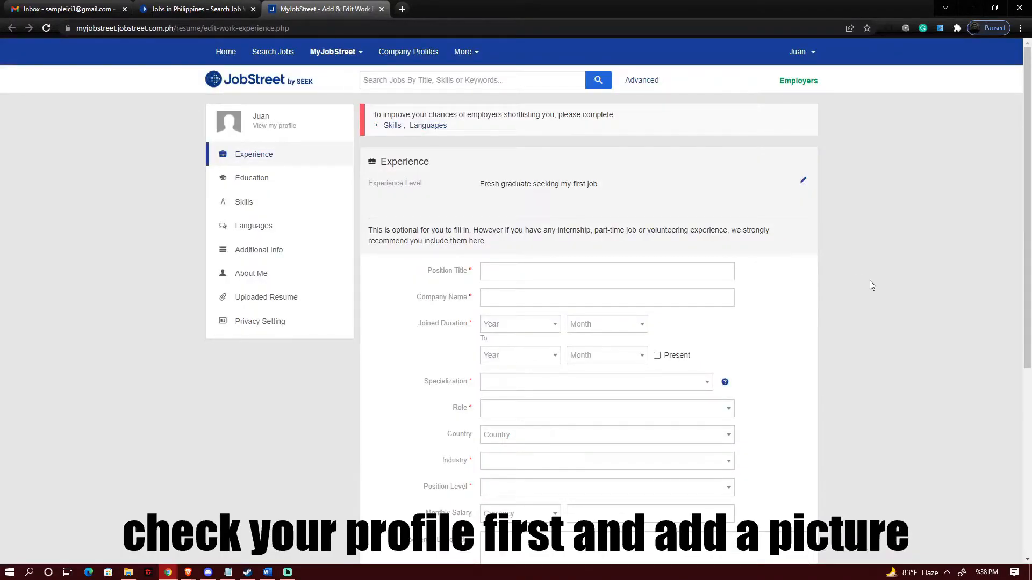
mouse_move(452, 207)
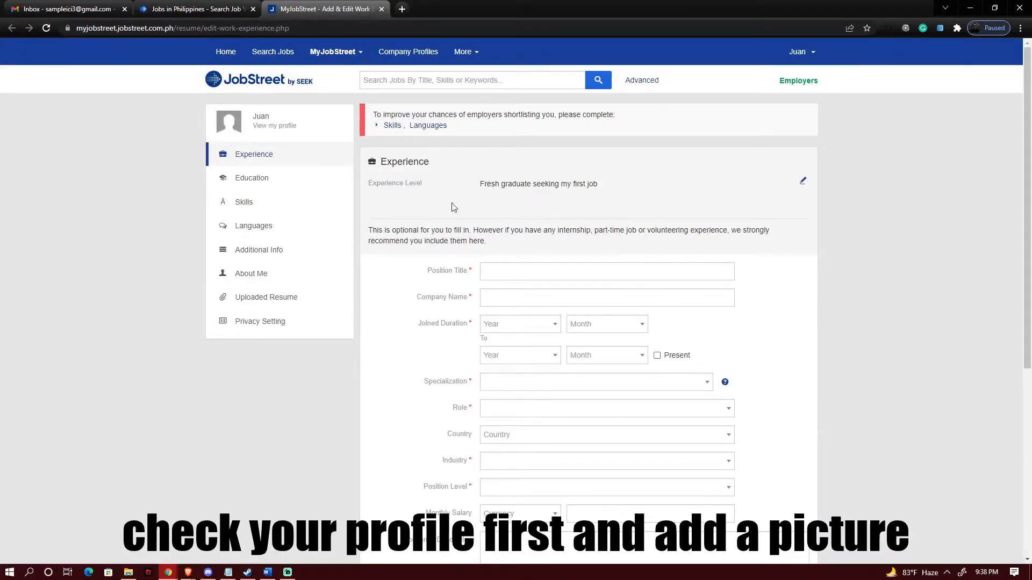
click(251, 177)
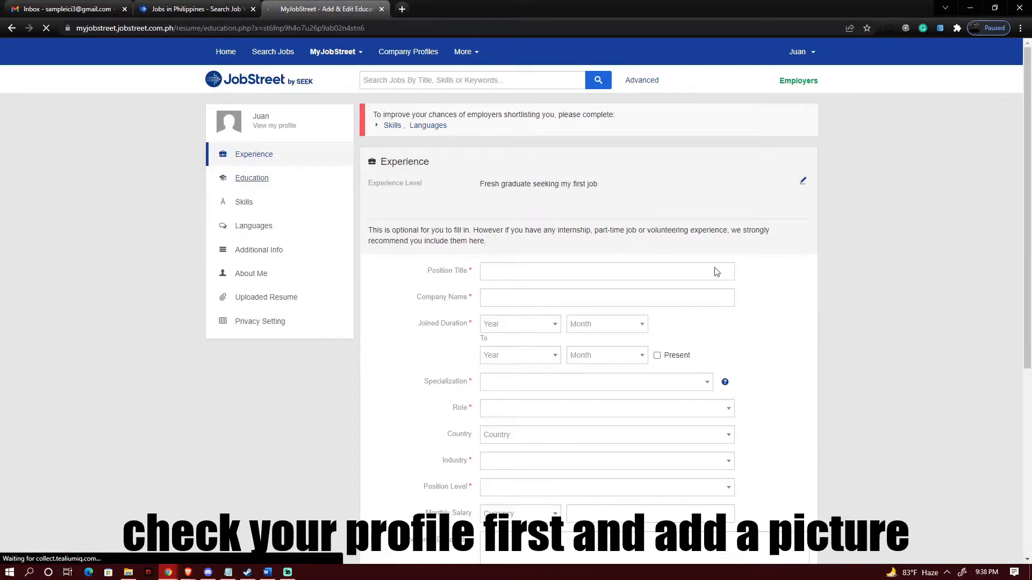
click(252, 178)
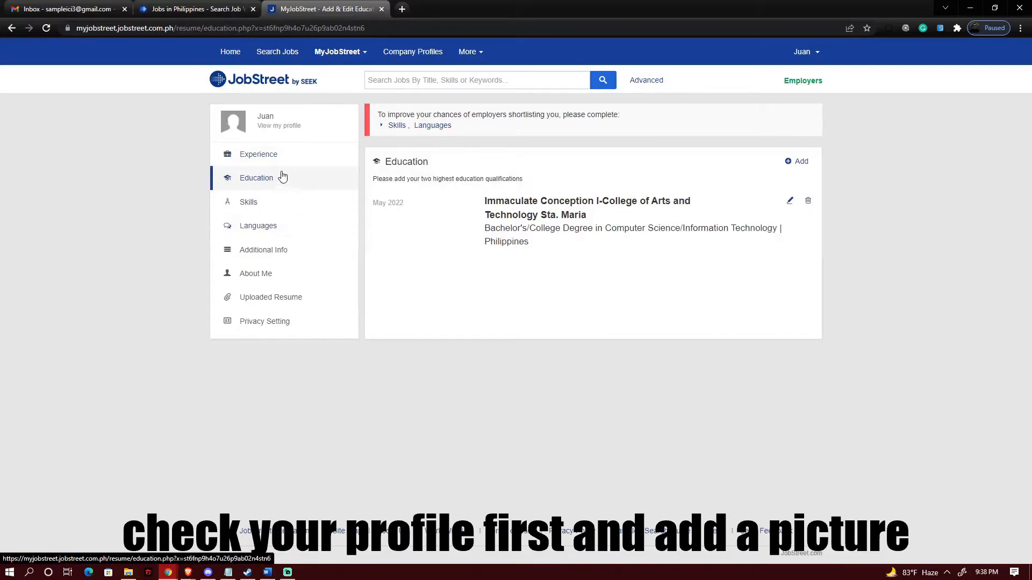
click(258, 154)
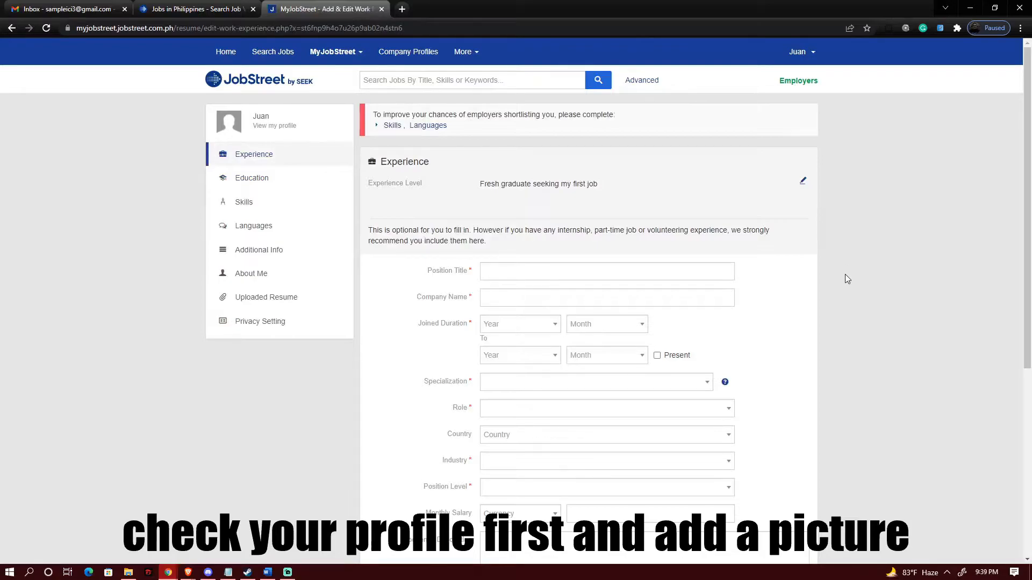
mouse_move(893, 313)
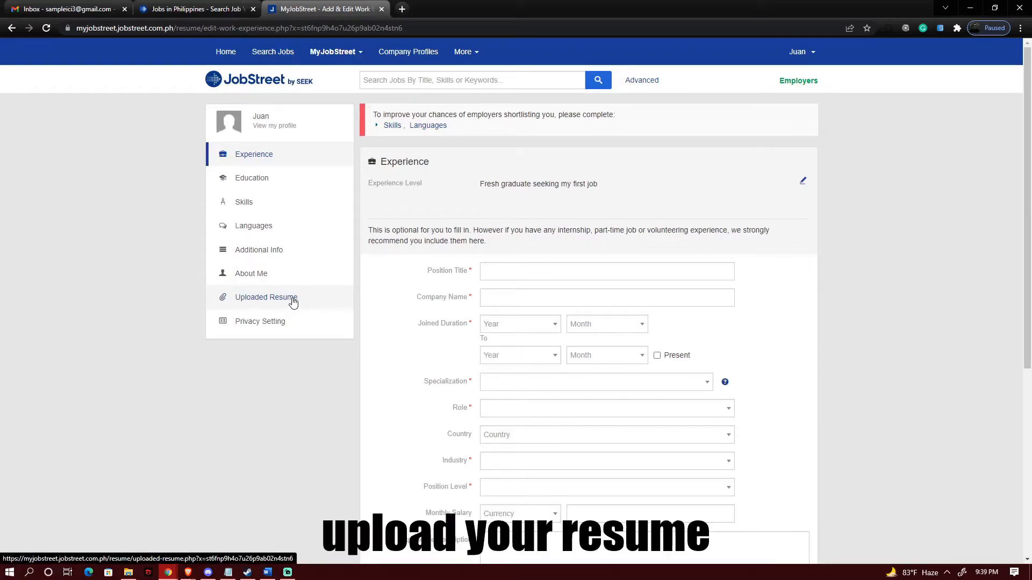
Upload resume_009.docx to the profile's resume section and go to the job listings.
click(266, 297)
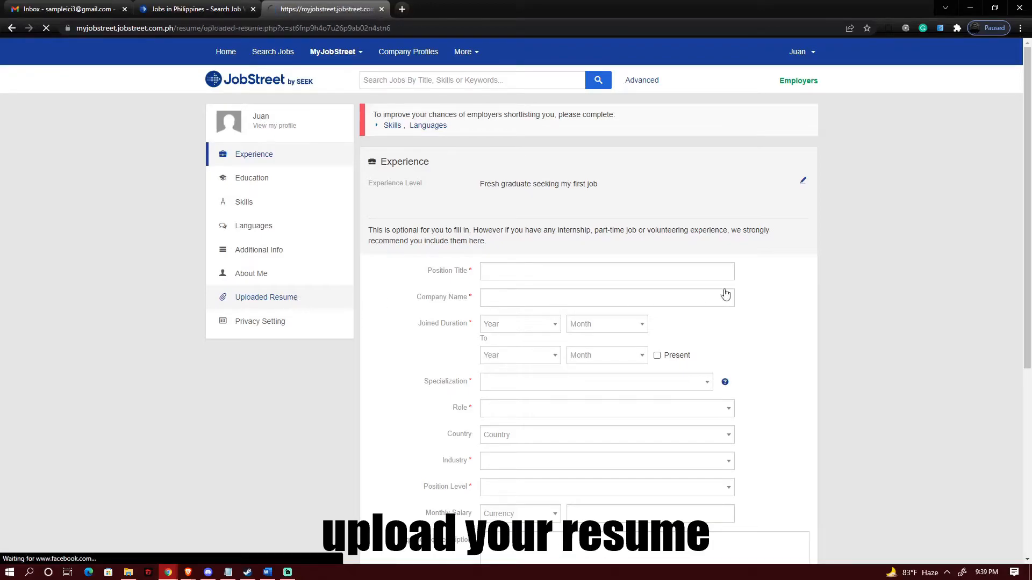
click(266, 297)
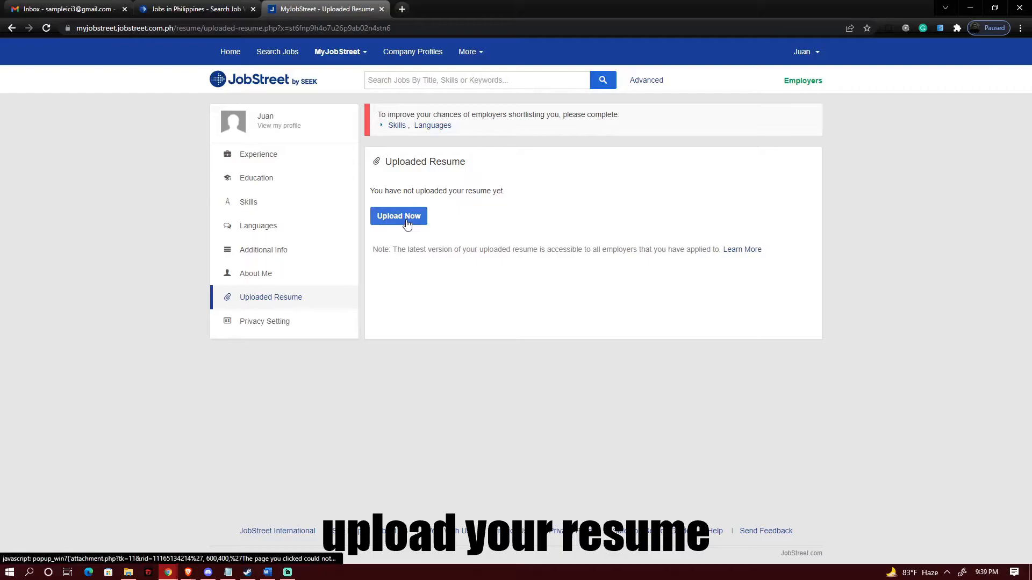
click(397, 216)
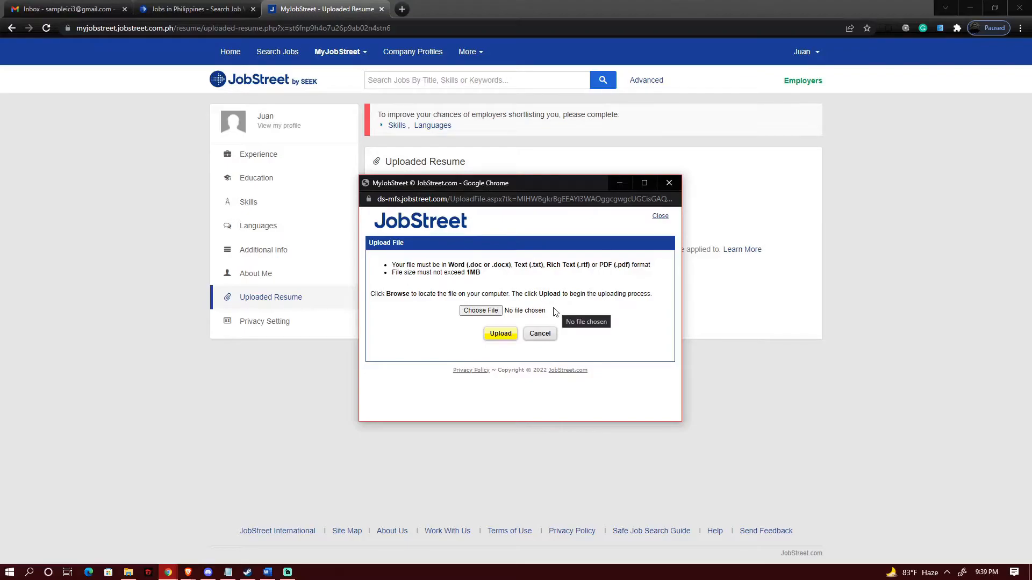
click(480, 309)
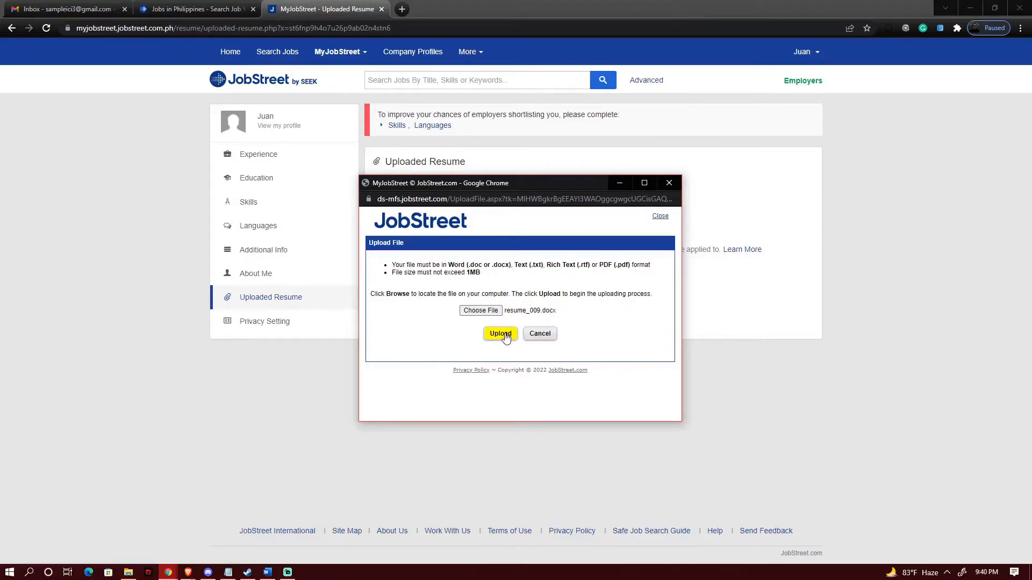
click(499, 333)
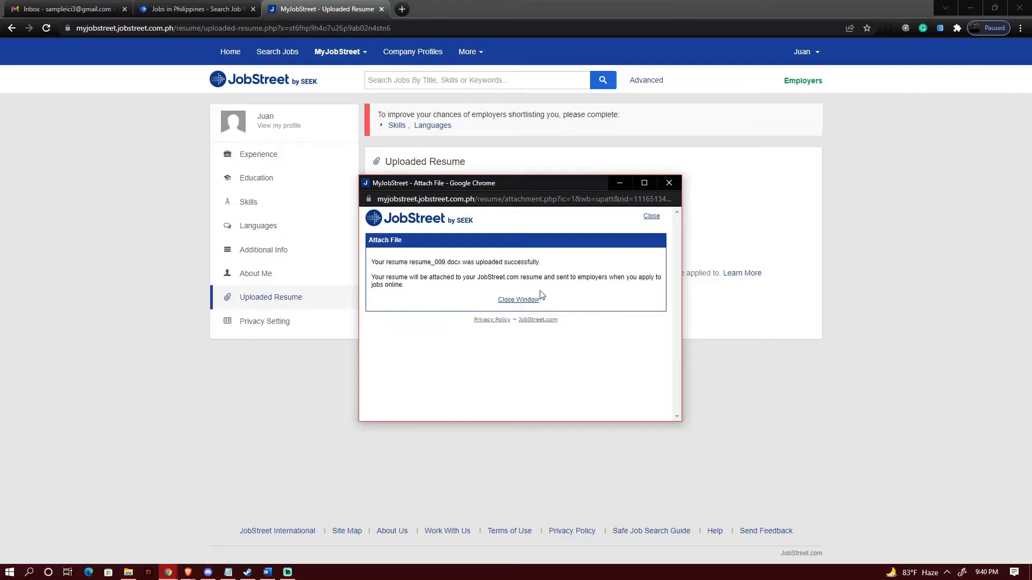
click(518, 300)
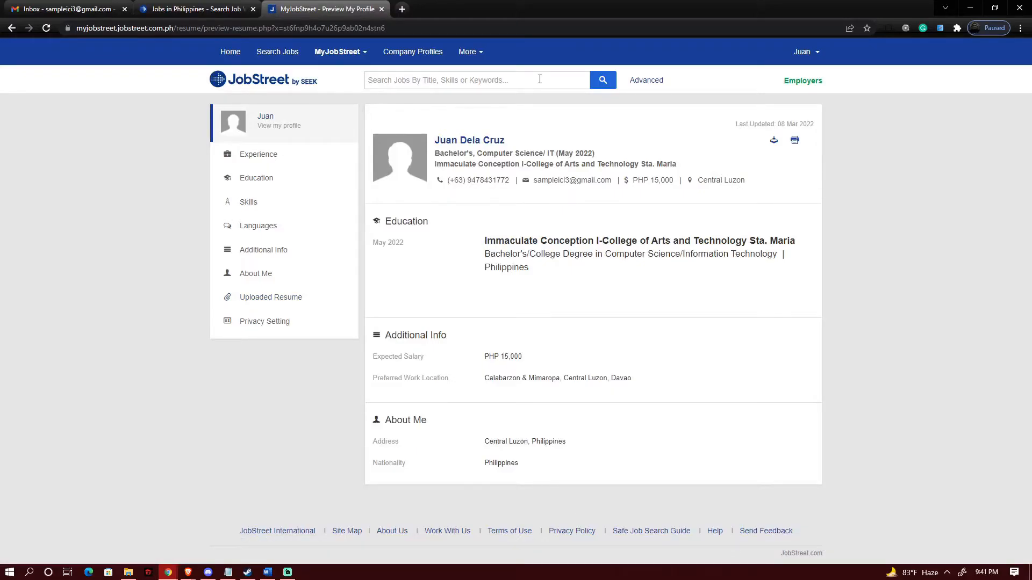
click(277, 51)
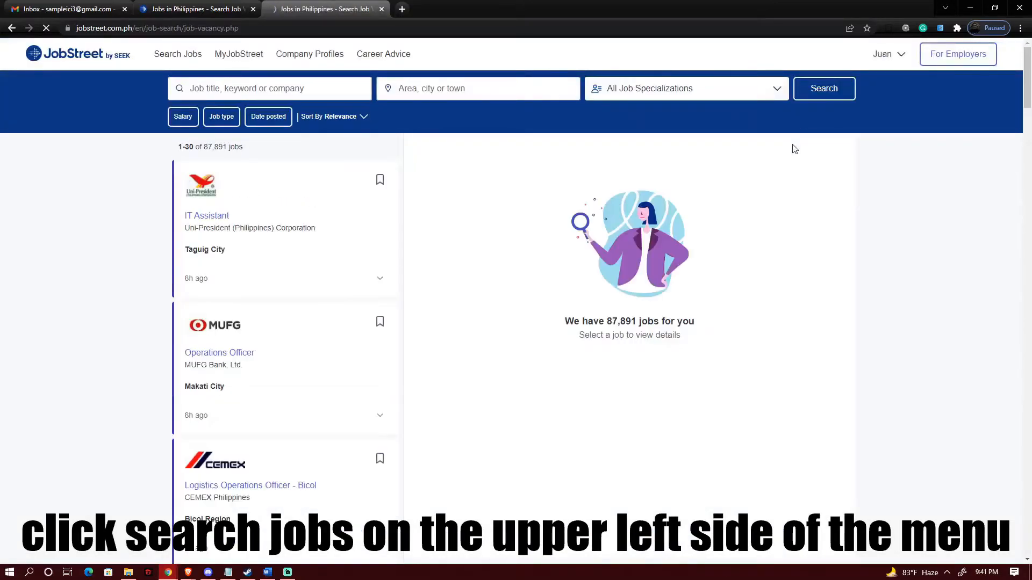
Filter the job search to Computer/Information Technology and list the matching jobs.
click(177, 54)
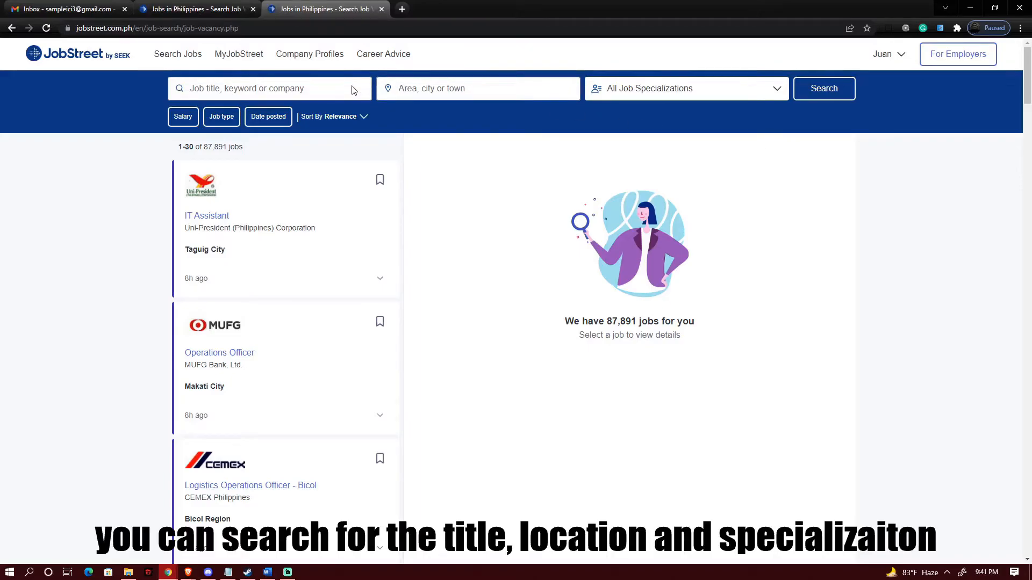
mouse_move(559, 98)
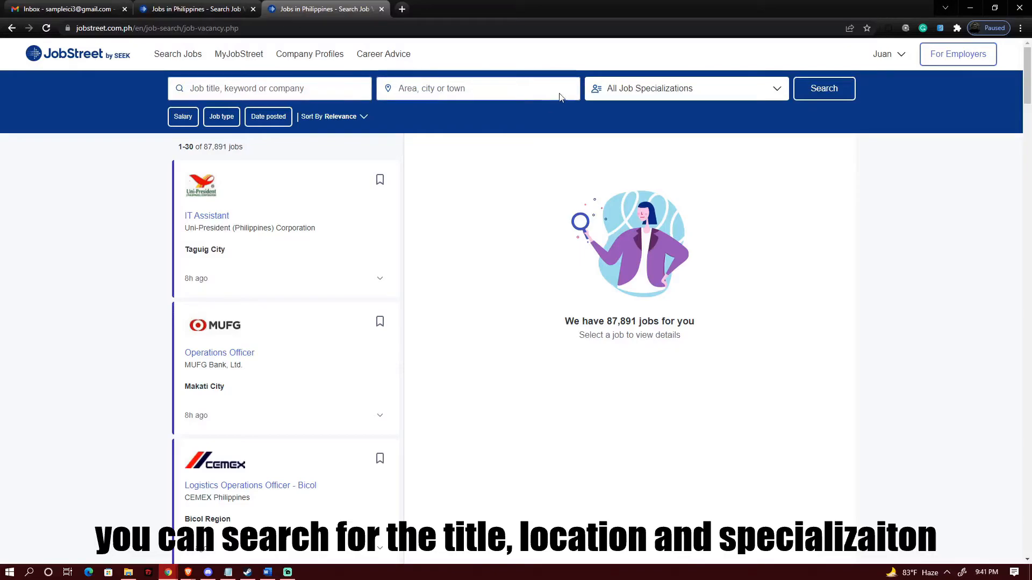
click(685, 88)
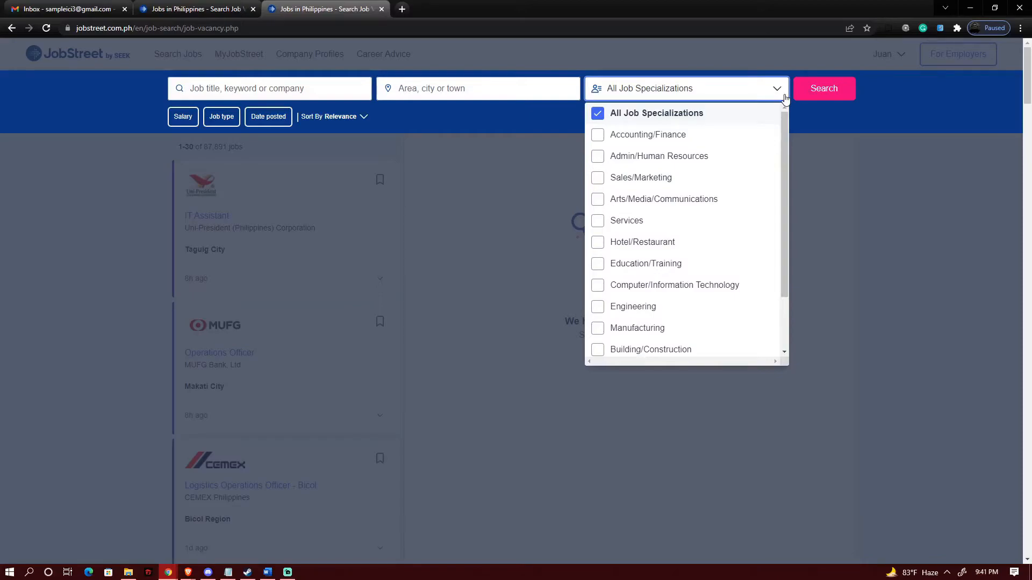
mouse_move(788, 121)
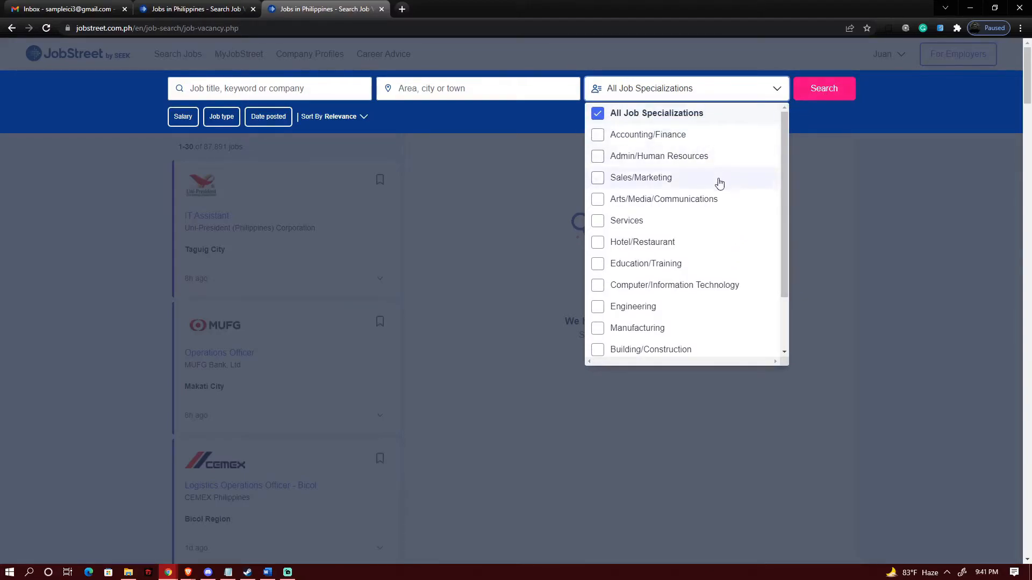
click(597, 284)
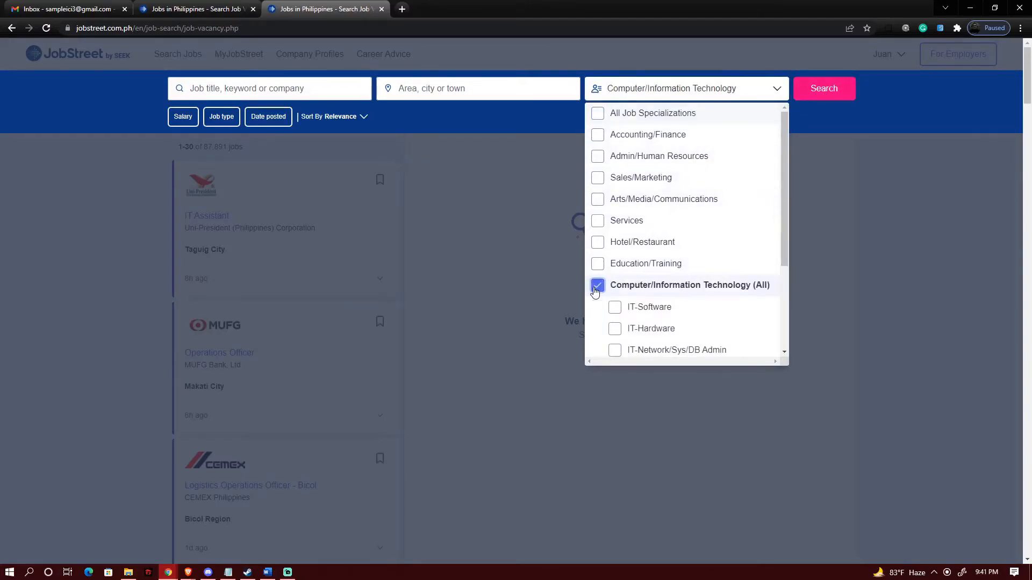
scroll(down, 3)
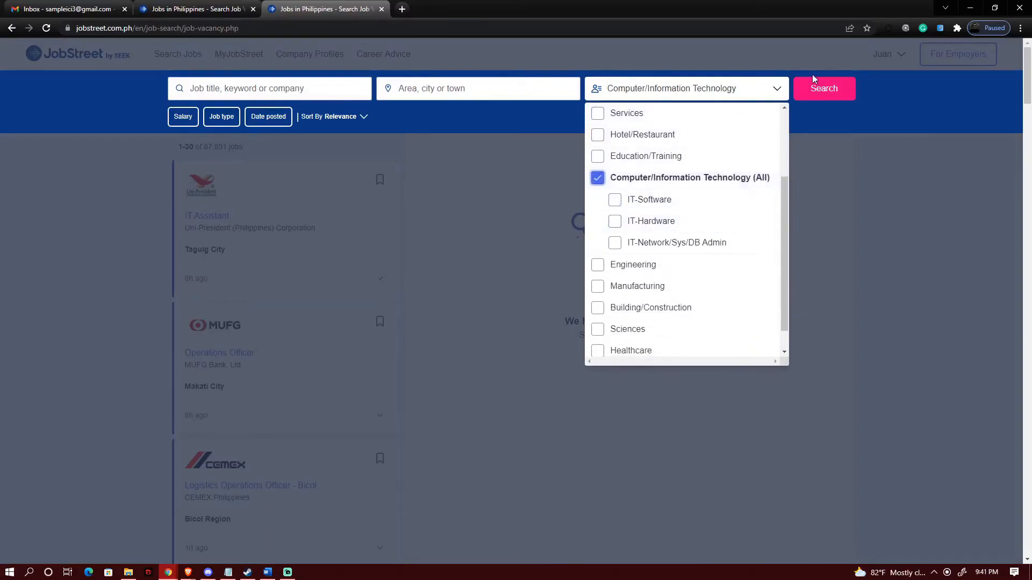
click(824, 88)
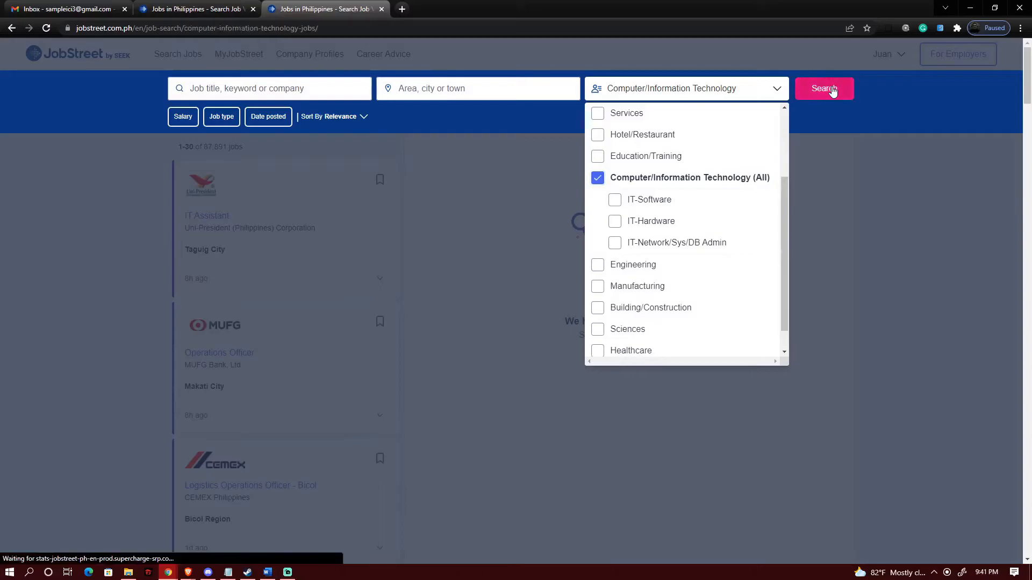
click(824, 88)
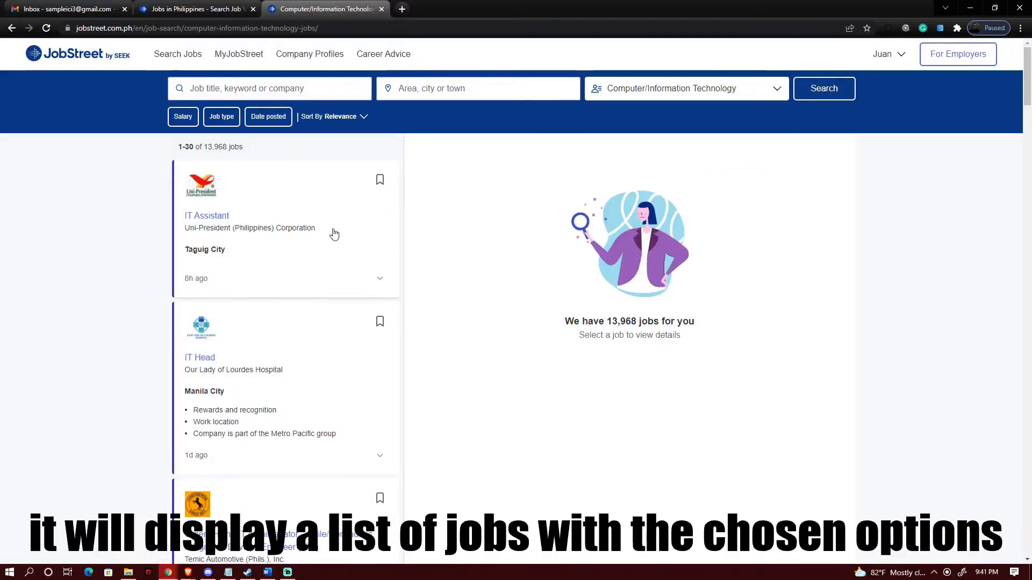
scroll(down, 3)
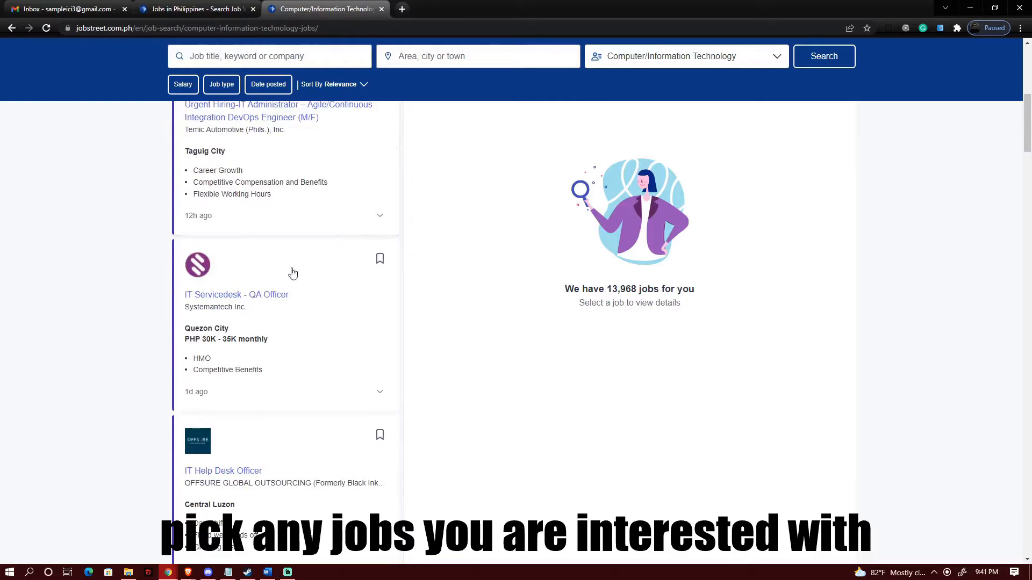
Review the IT Servicedesk - QA Officer posting and apply, hitting the email validation notice.
click(237, 295)
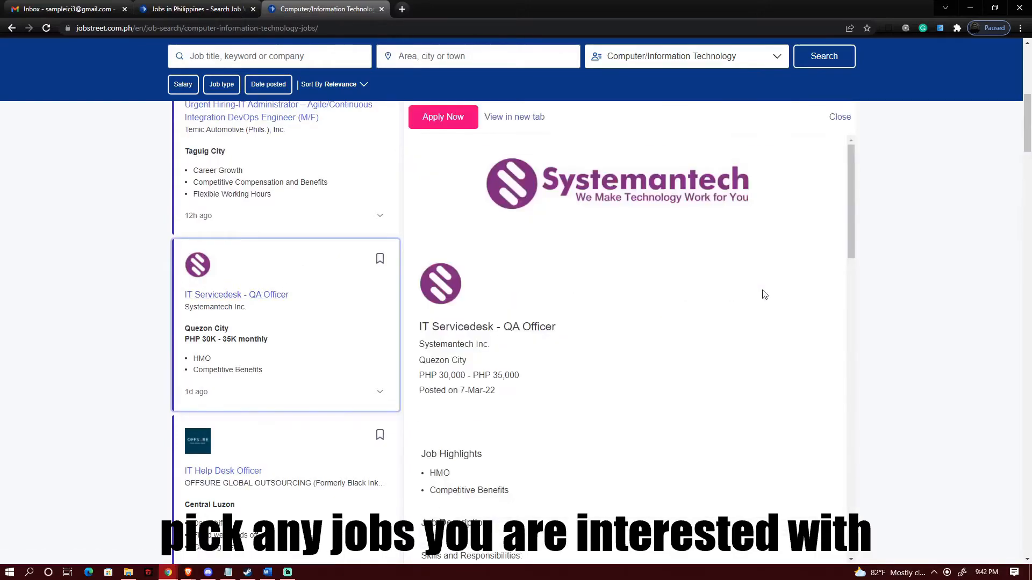
scroll(down, 3)
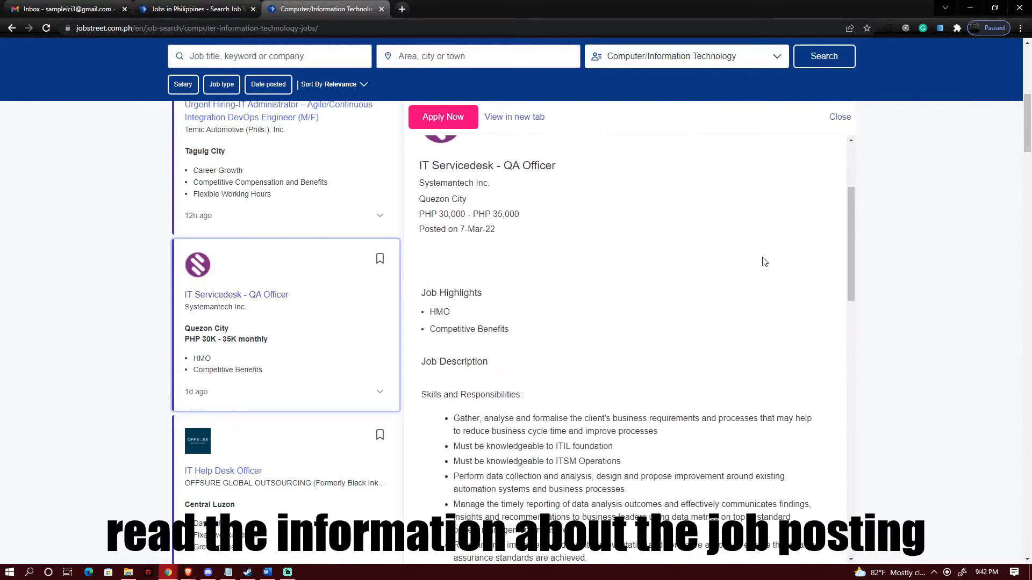
scroll(down, 3)
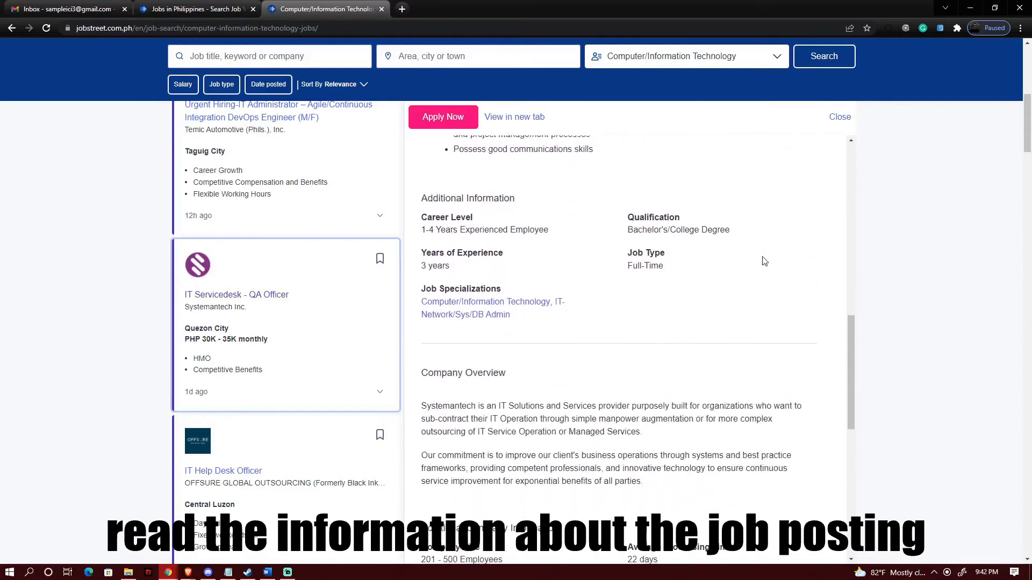
scroll(down, 3)
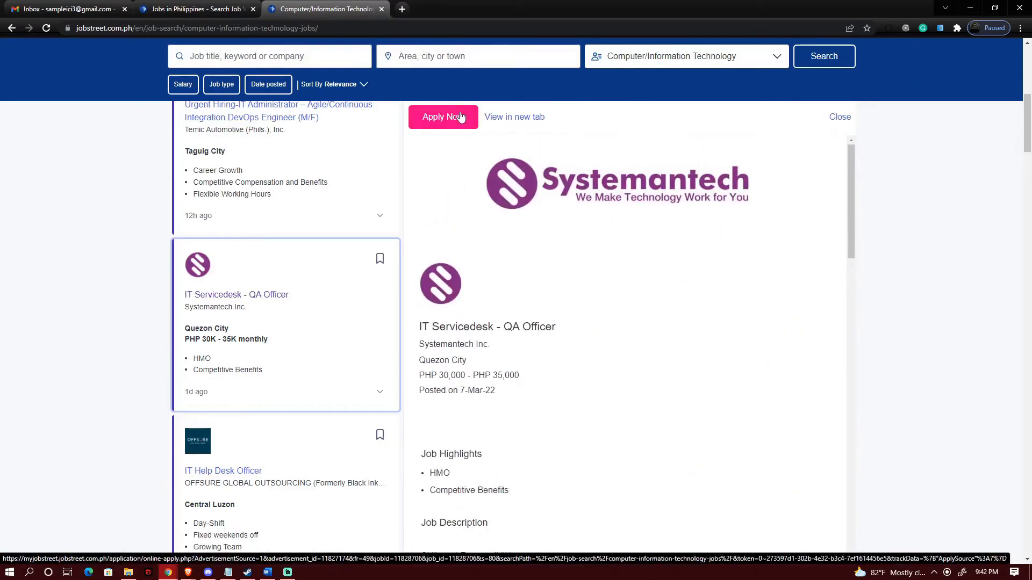
click(443, 117)
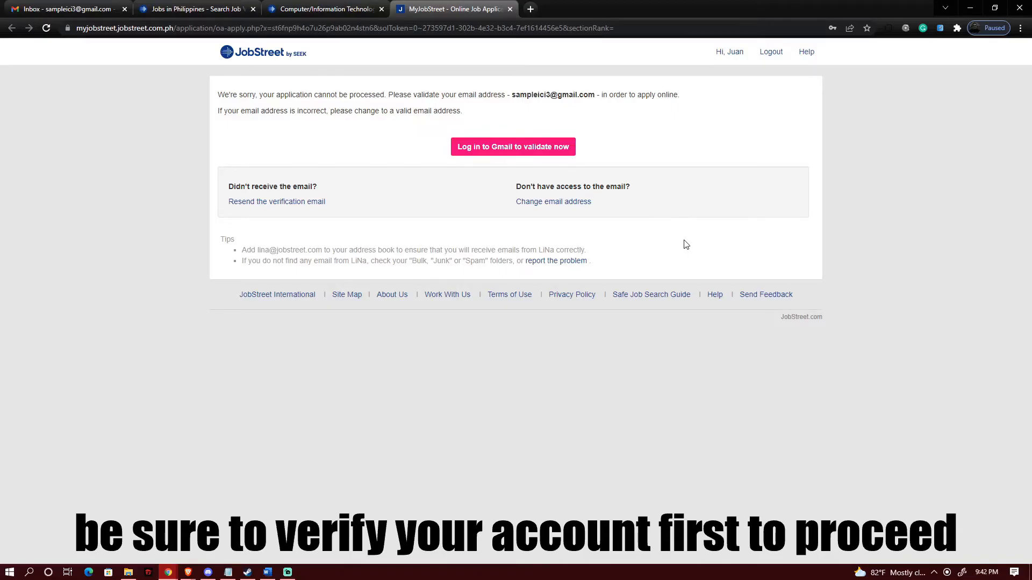
mouse_move(679, 237)
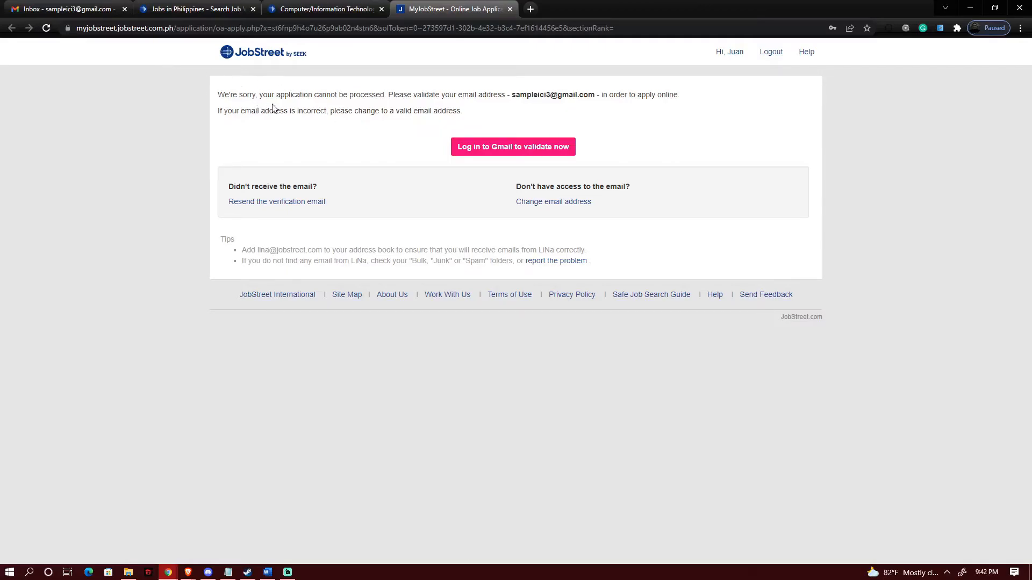
Switch to the Gmail inbox tab to find the verification email.
click(66, 8)
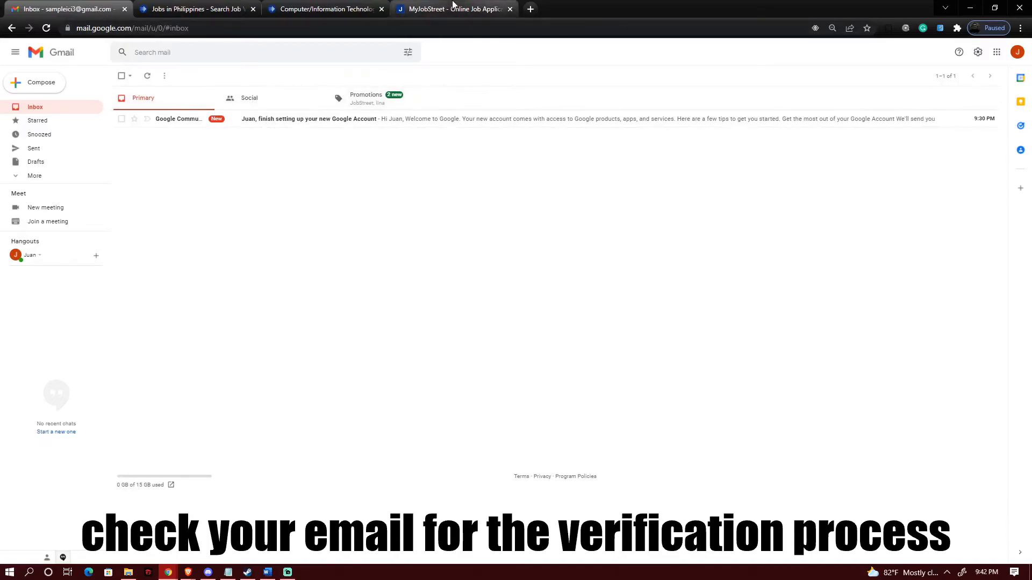
Confirm the email address via the validation link in JobStreet's message under Promotions.
click(365, 98)
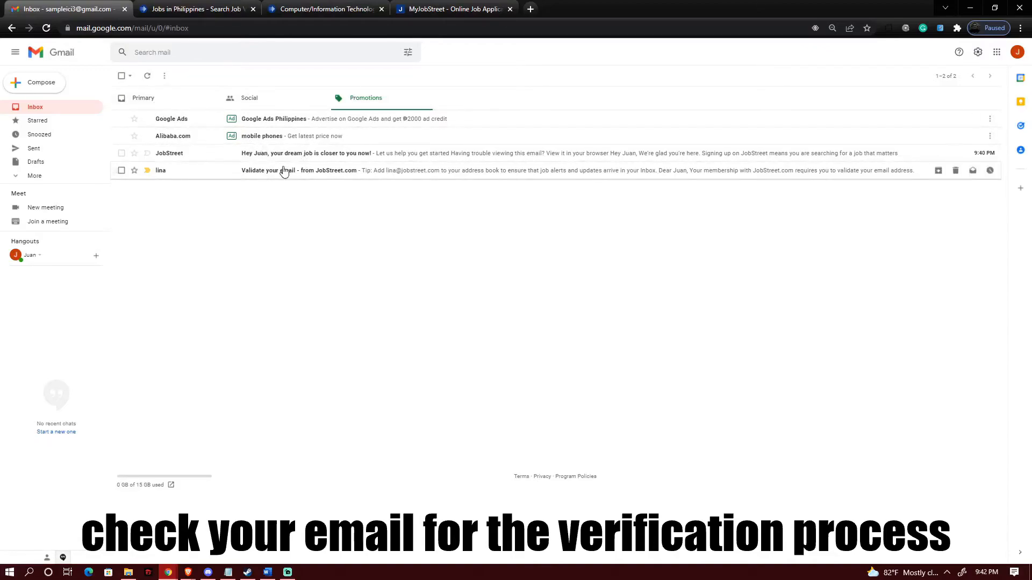
click(296, 170)
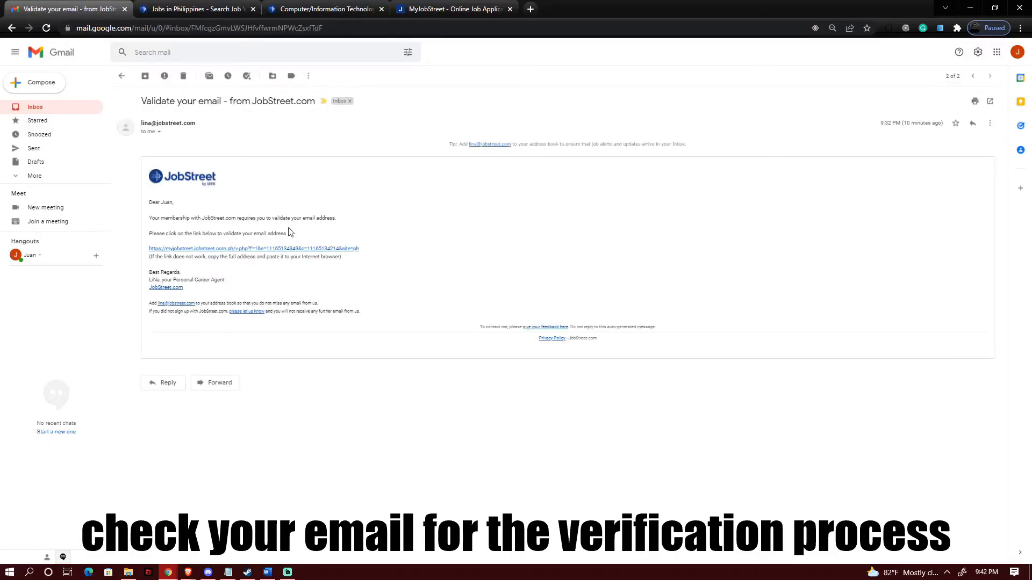
click(254, 248)
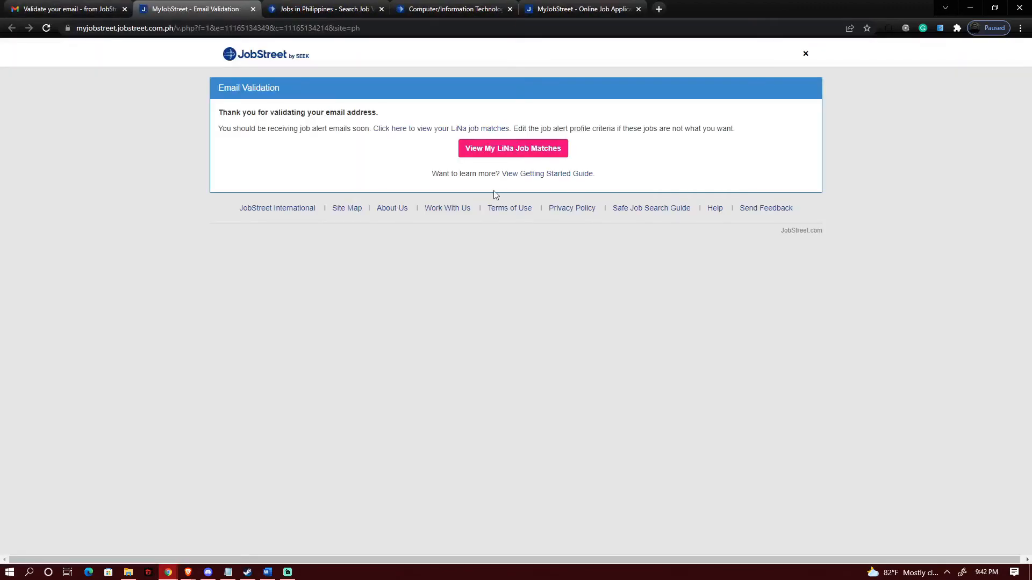
Reload the pending IT Servicedesk - QA Officer application, confirming form resubmission.
click(579, 9)
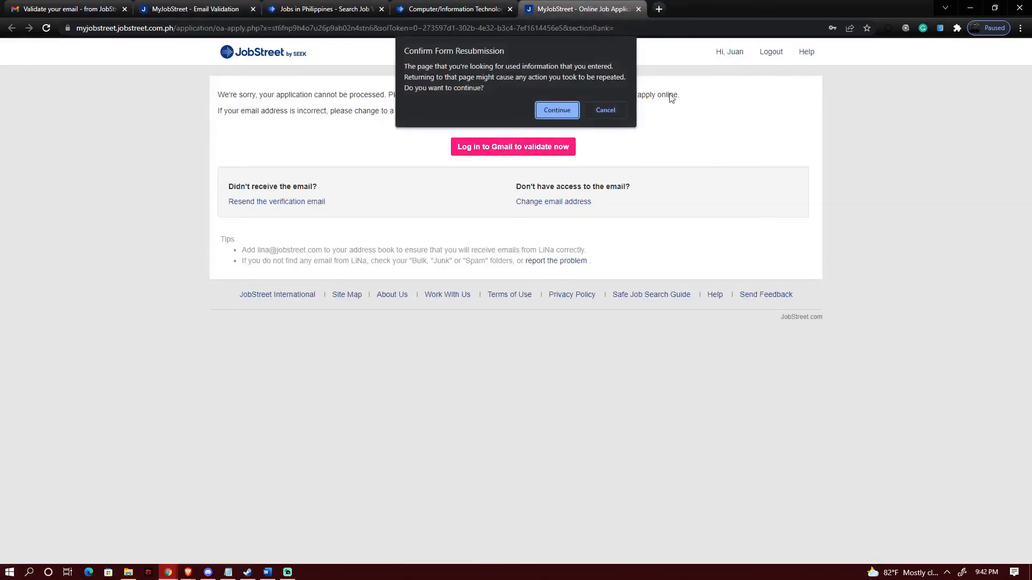
click(556, 109)
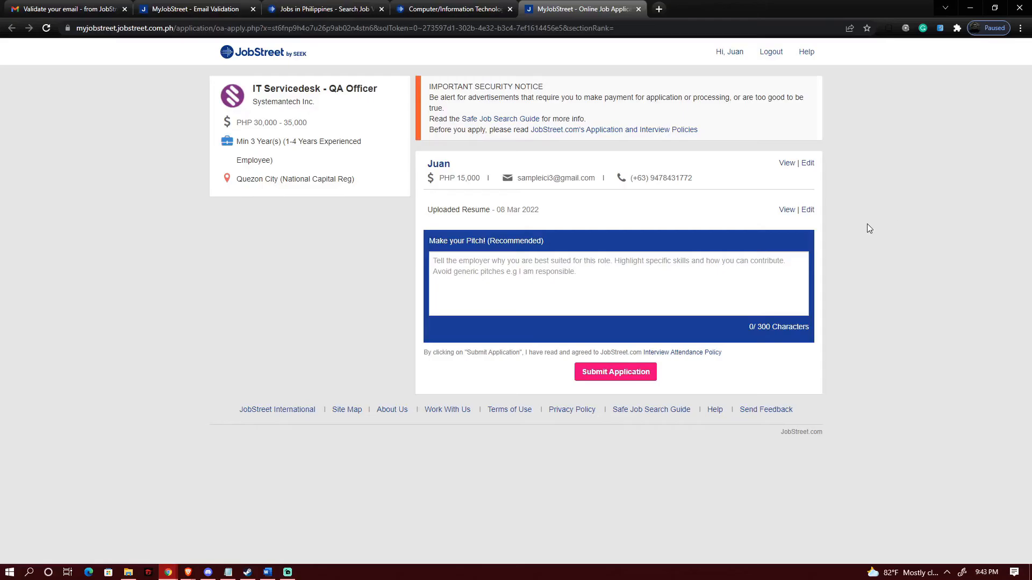
mouse_move(861, 233)
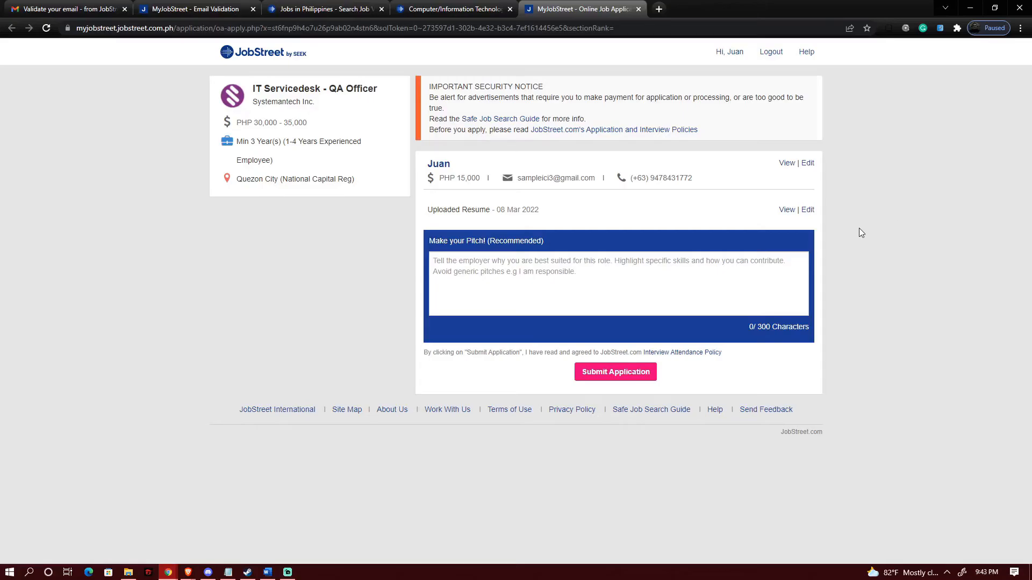
mouse_move(845, 235)
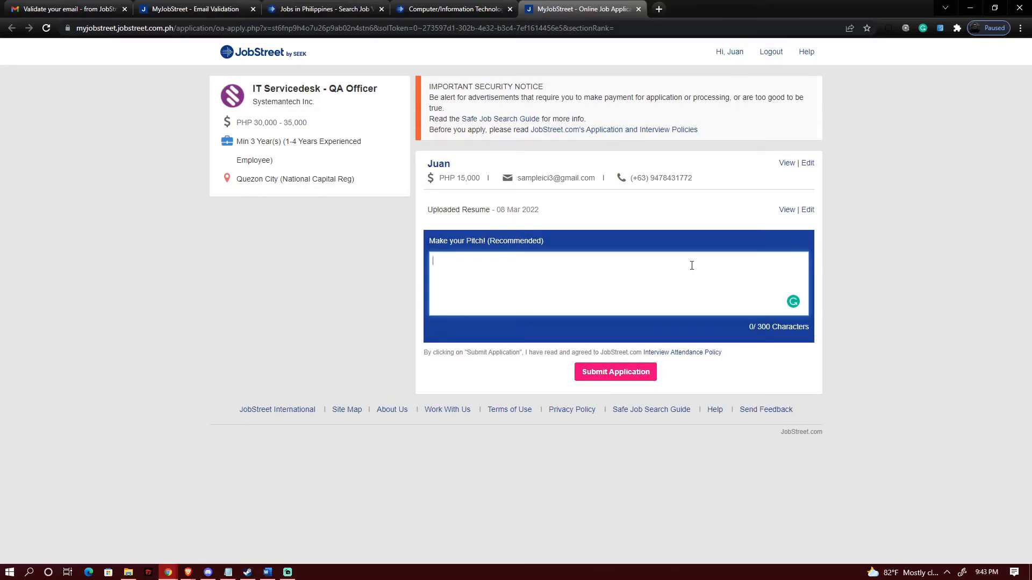
Add the pitch 'I want to apply for the job.' and submit the application to Systemantech Inc.
text(I want to apply for the)
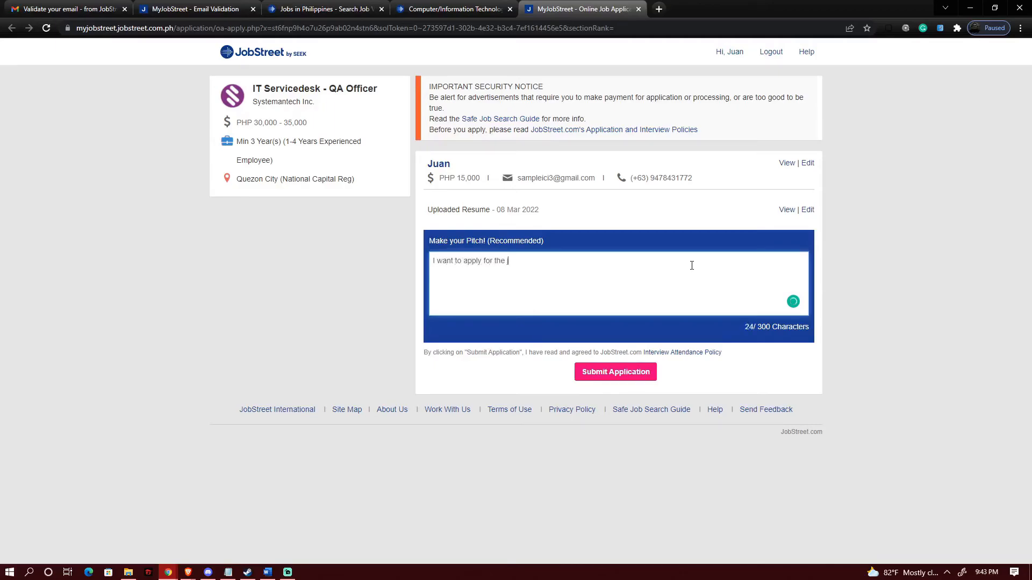
text(job.)
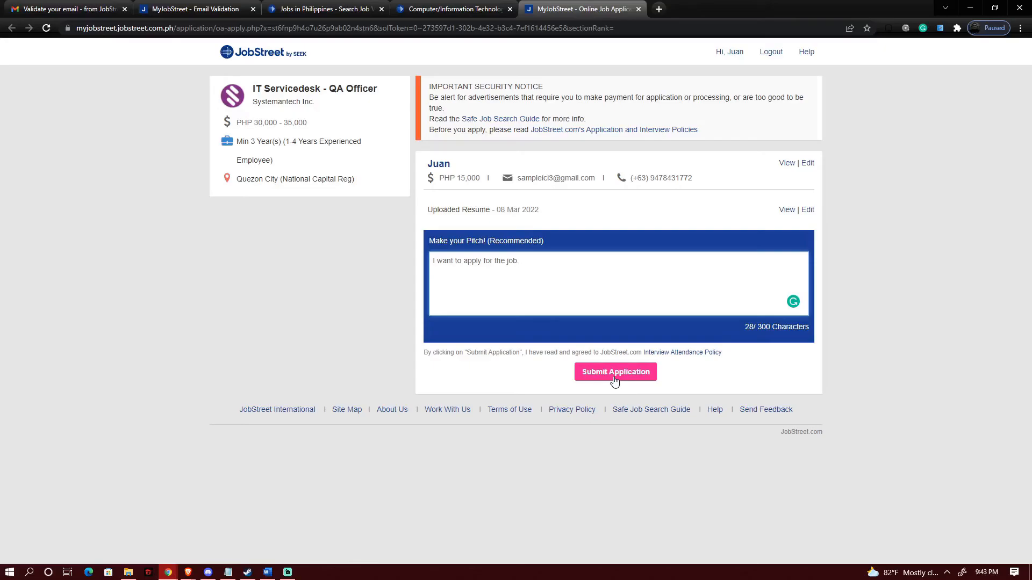
click(614, 372)
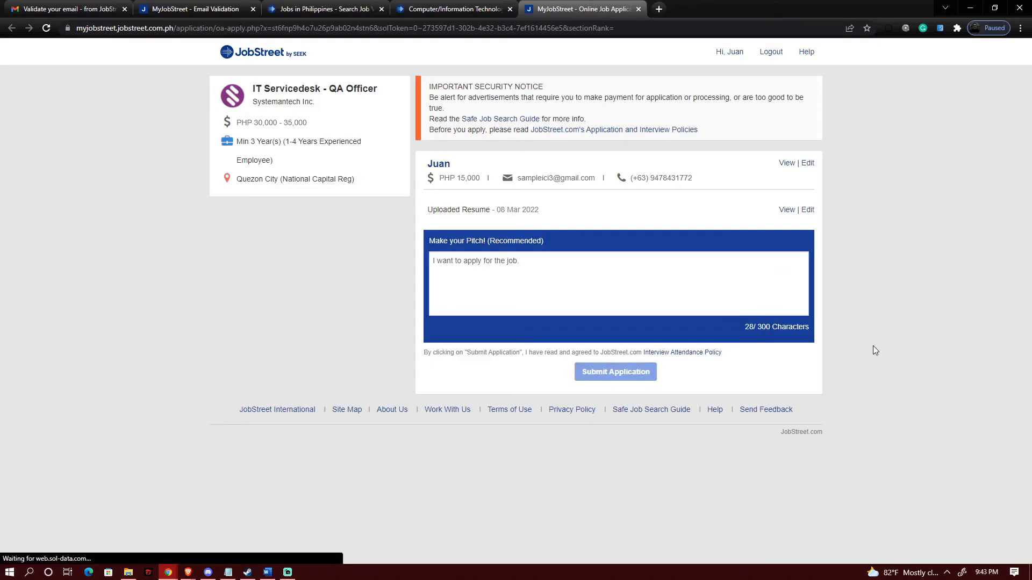
click(615, 372)
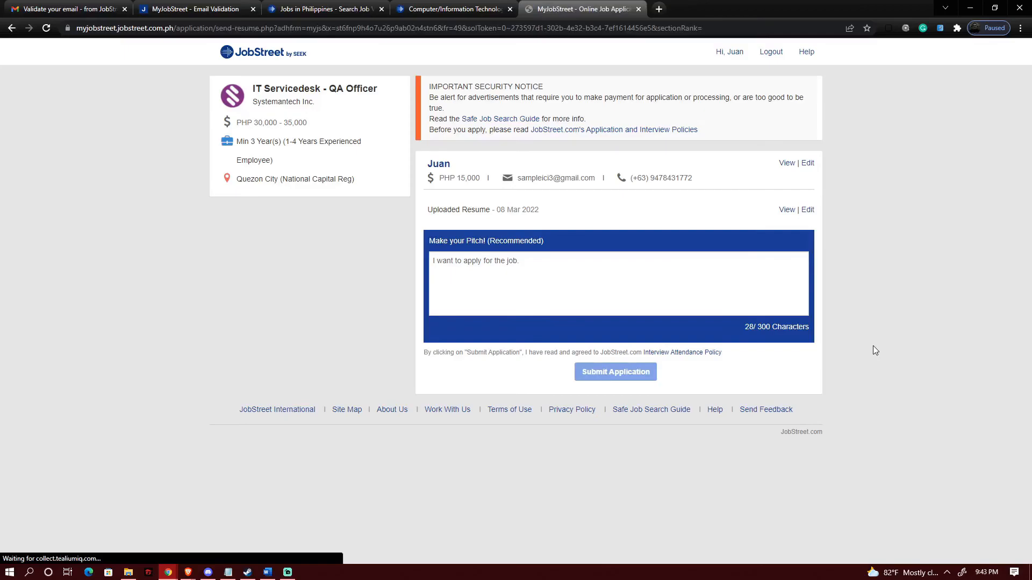
click(615, 372)
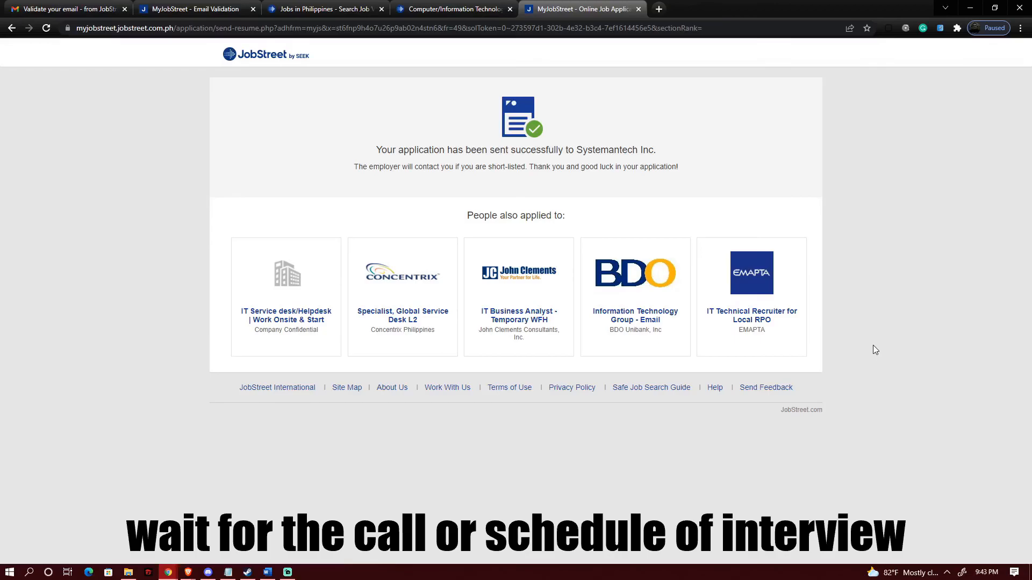
mouse_move(877, 347)
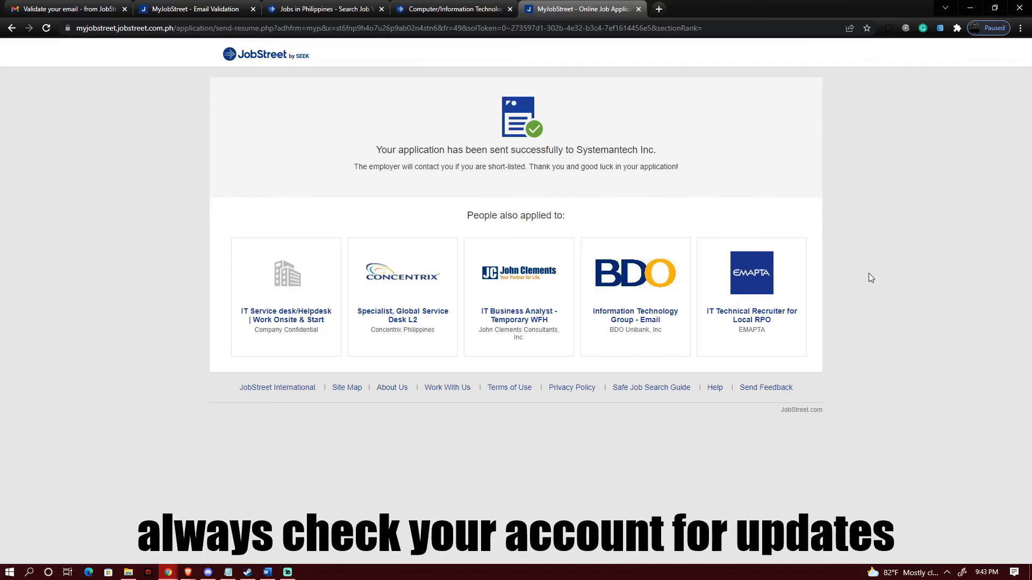
mouse_move(873, 259)
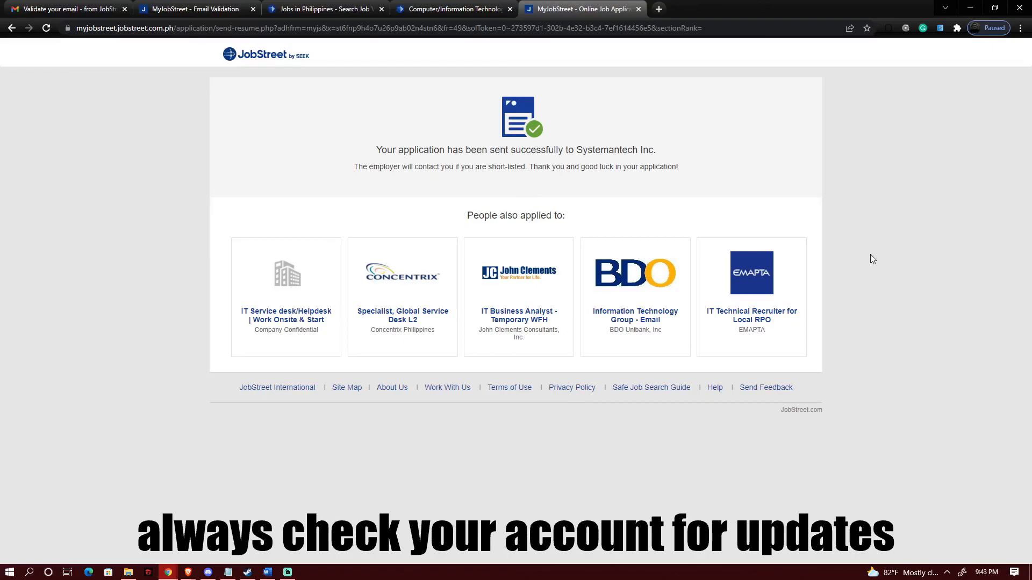
mouse_move(872, 229)
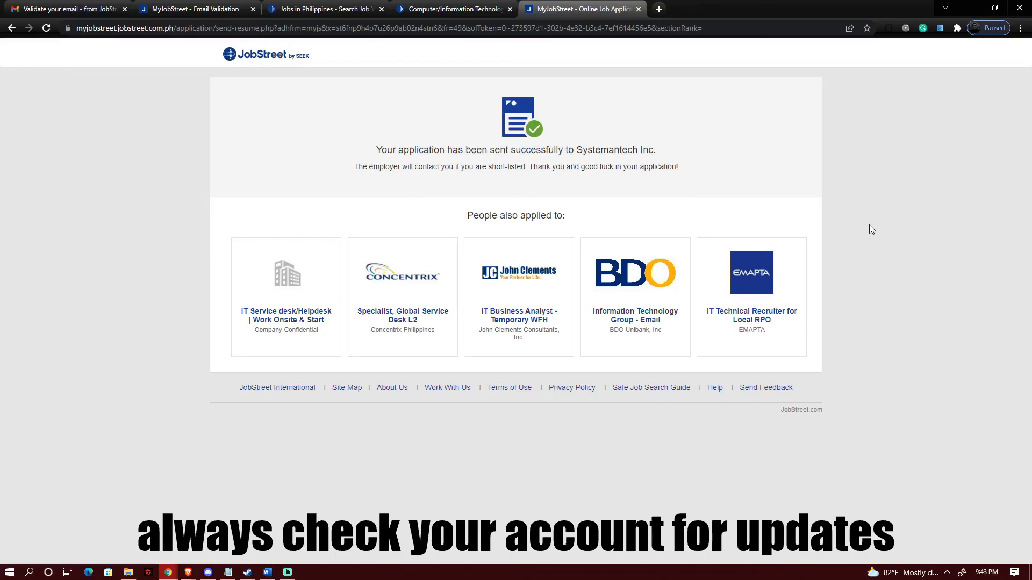